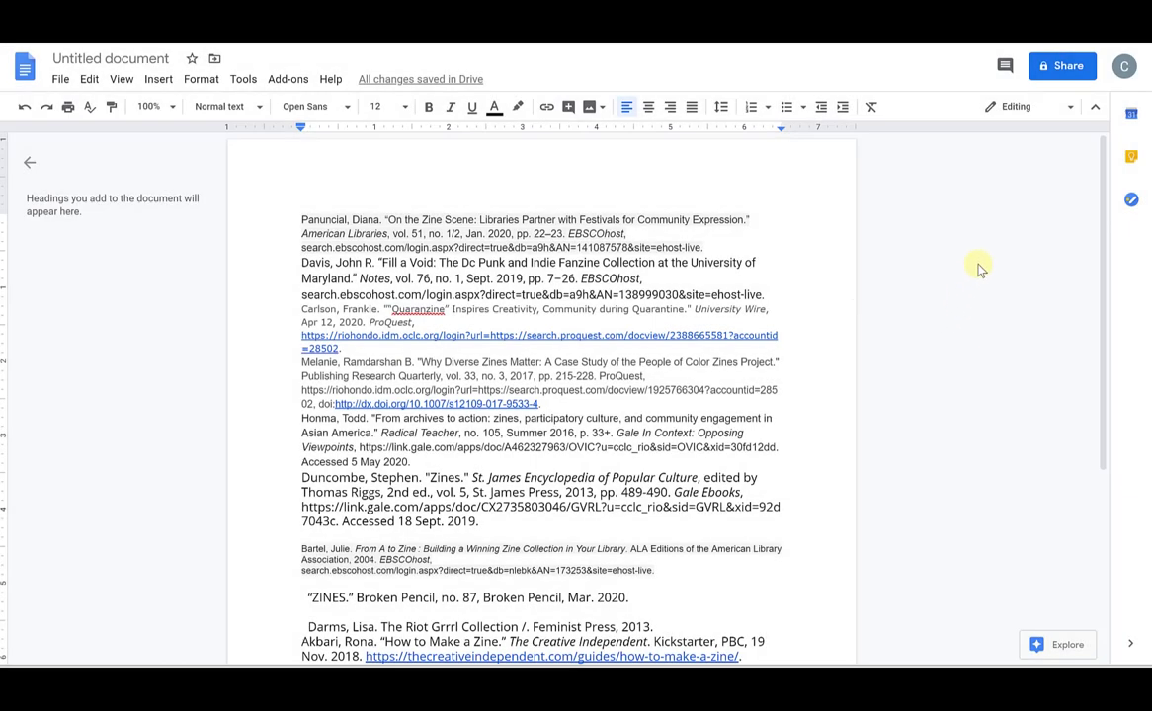
pyautogui.moveTo(953, 281)
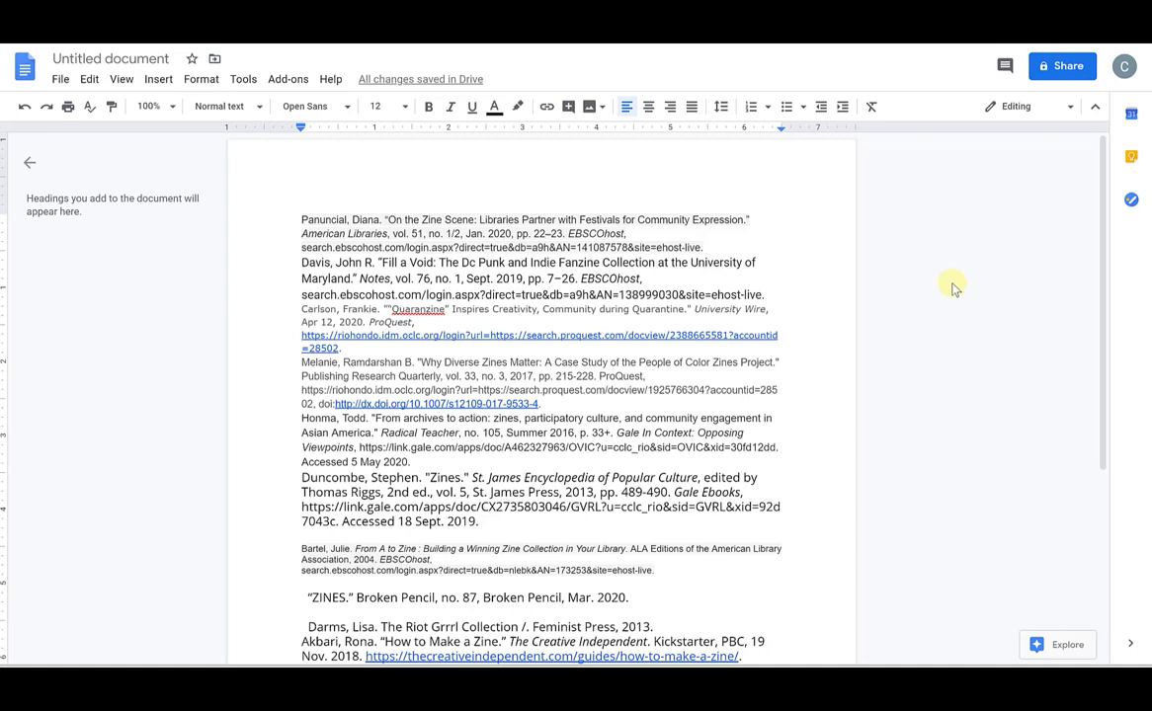
pyautogui.moveTo(966, 293)
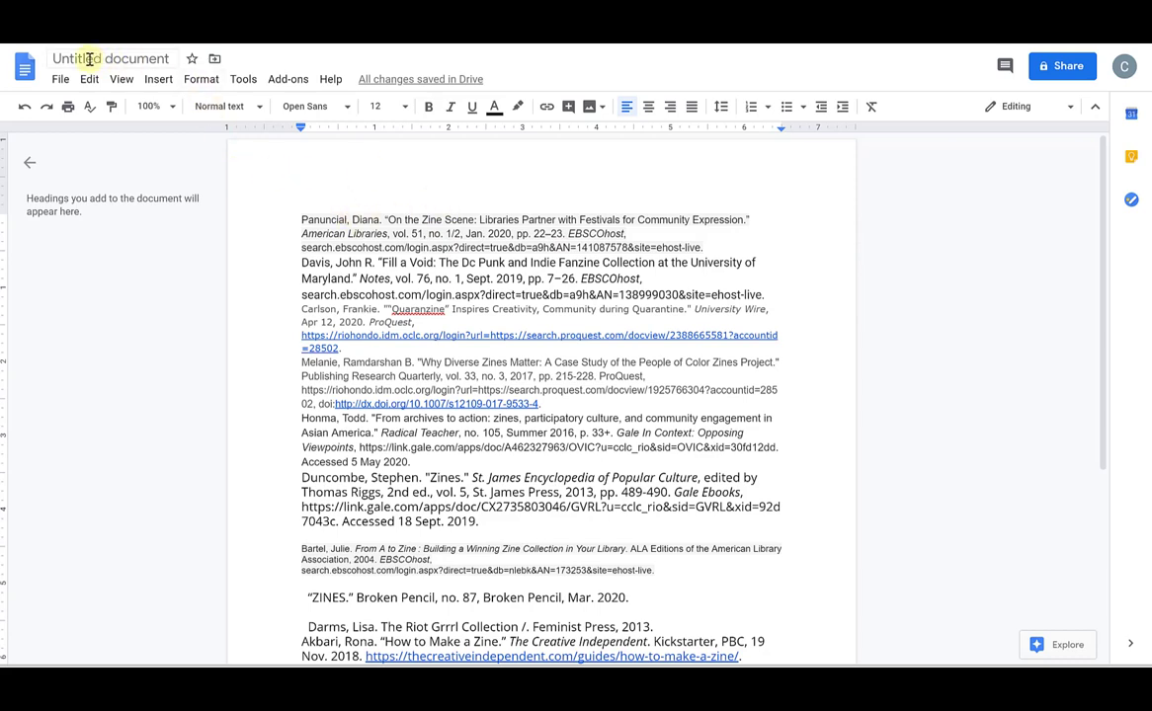
# Step: Rename the document to 'Test Works Cited MLA'
pyautogui.scroll(-3)
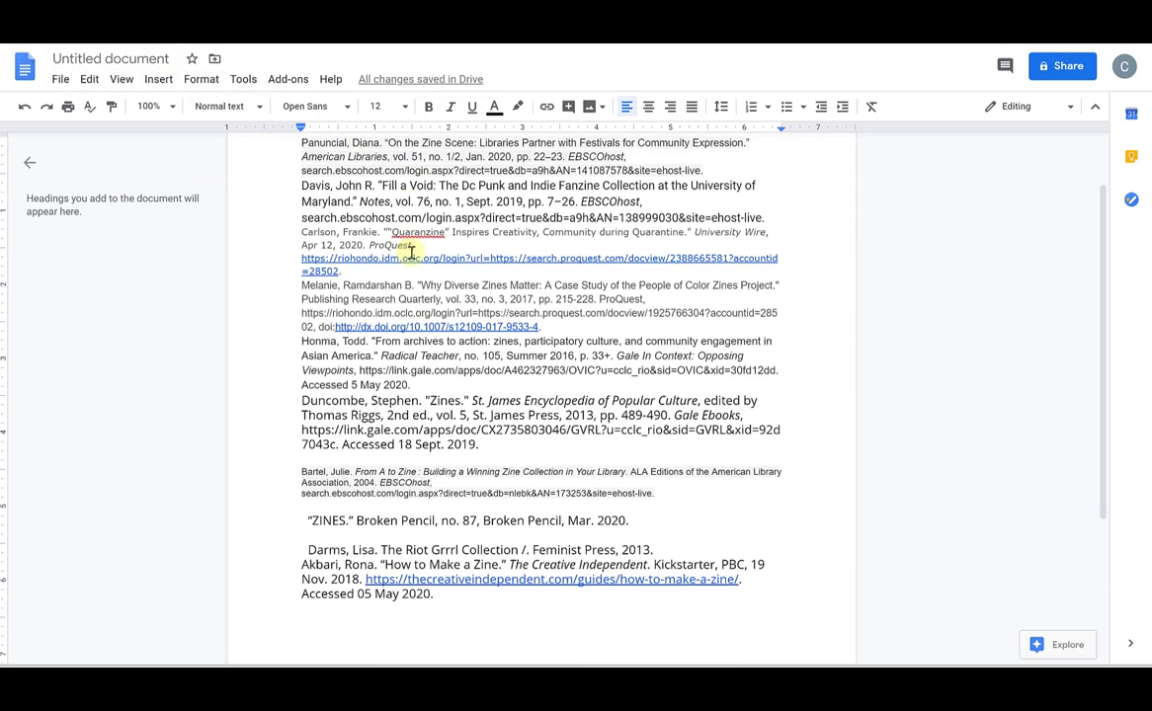
pyautogui.scroll(3)
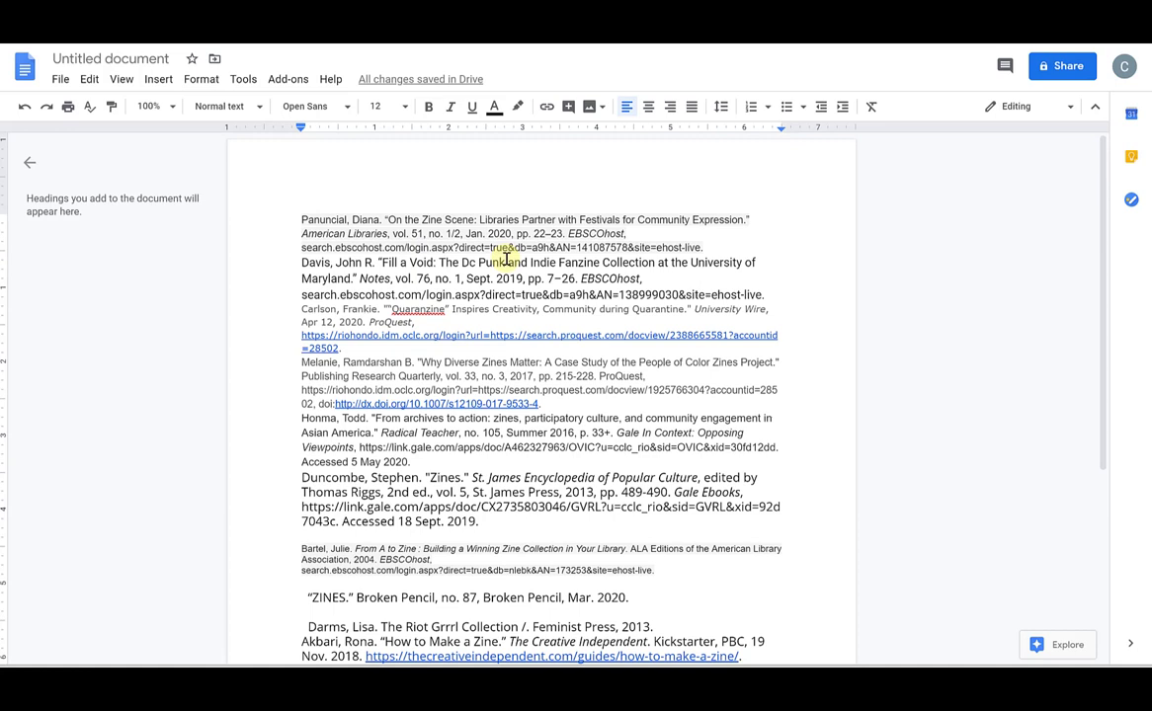
pyautogui.moveTo(227, 210)
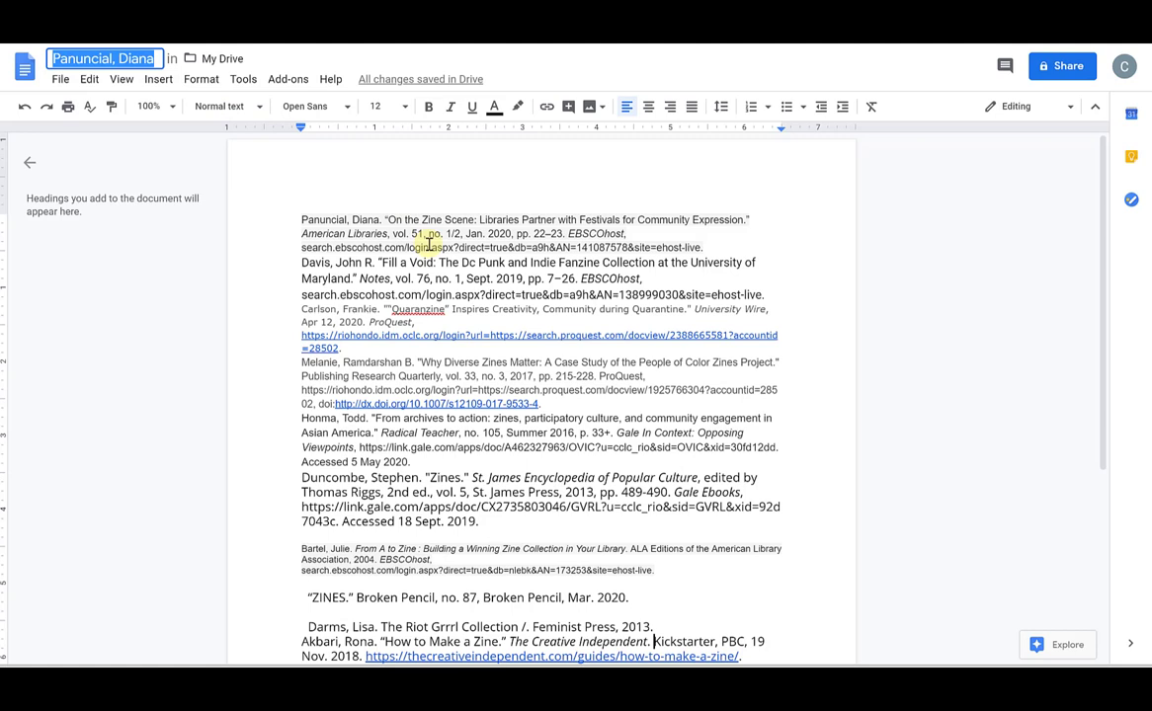
pyautogui.moveTo(297, 193)
pyautogui.write('Test Works')
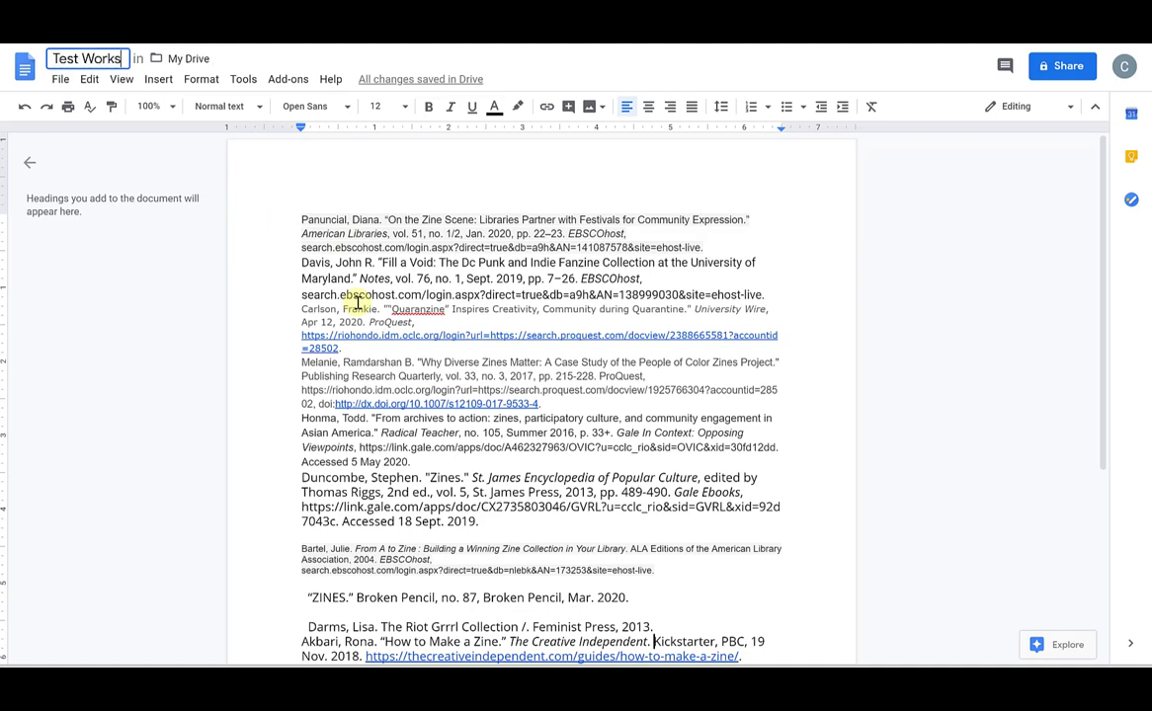
pyautogui.write('Cited MLA')
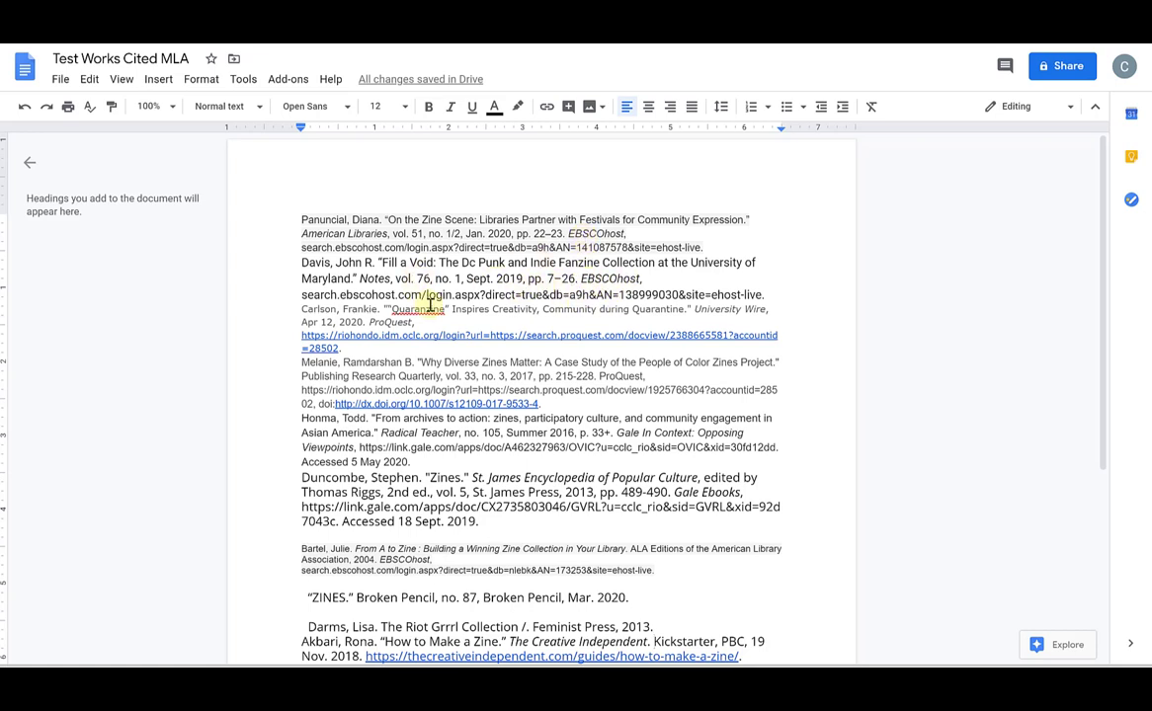
pyautogui.moveTo(445, 328)
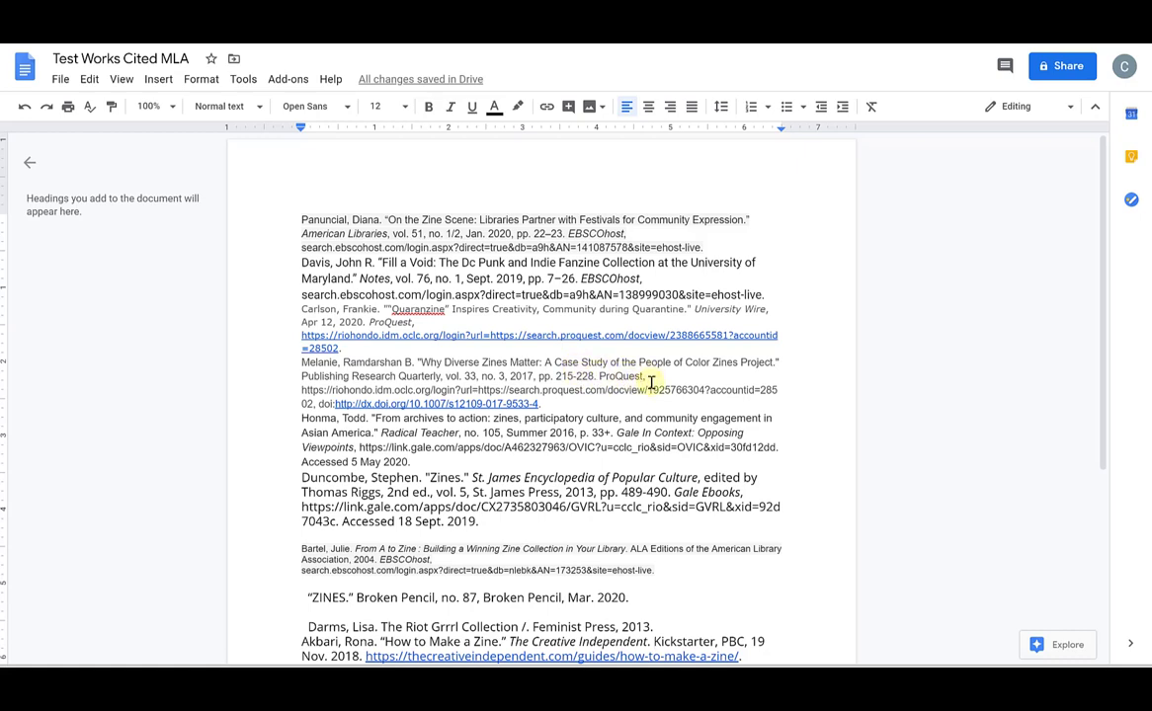
pyautogui.scroll(-3)
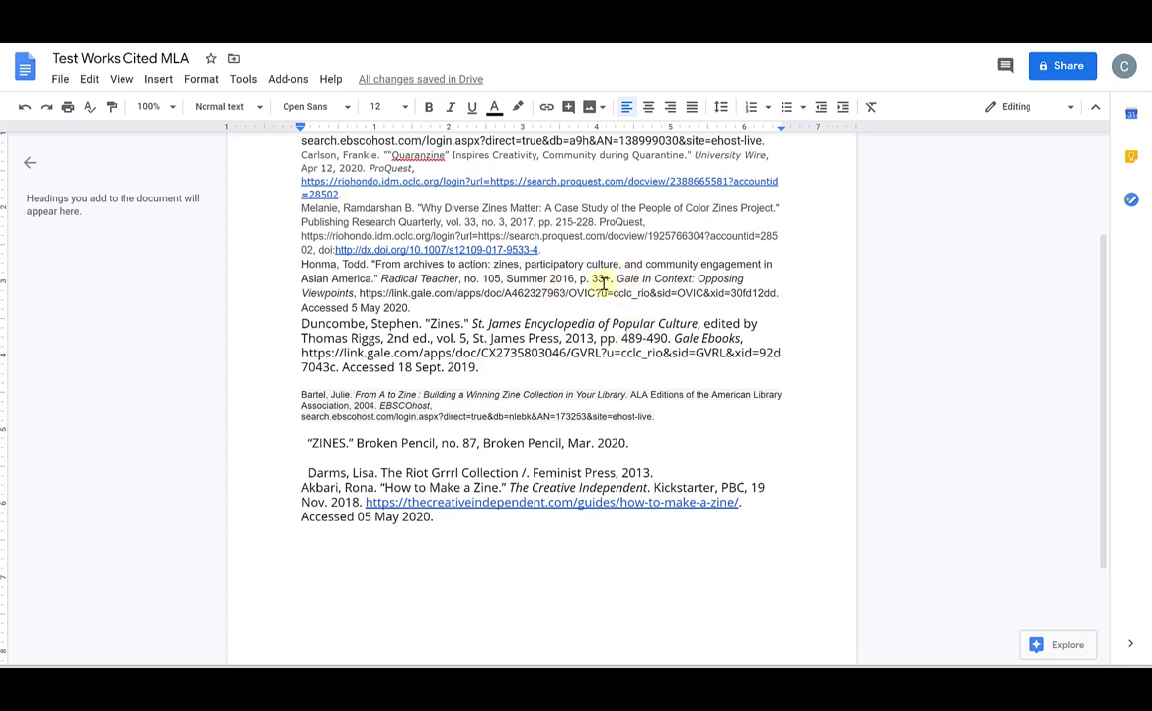
pyautogui.moveTo(630, 307)
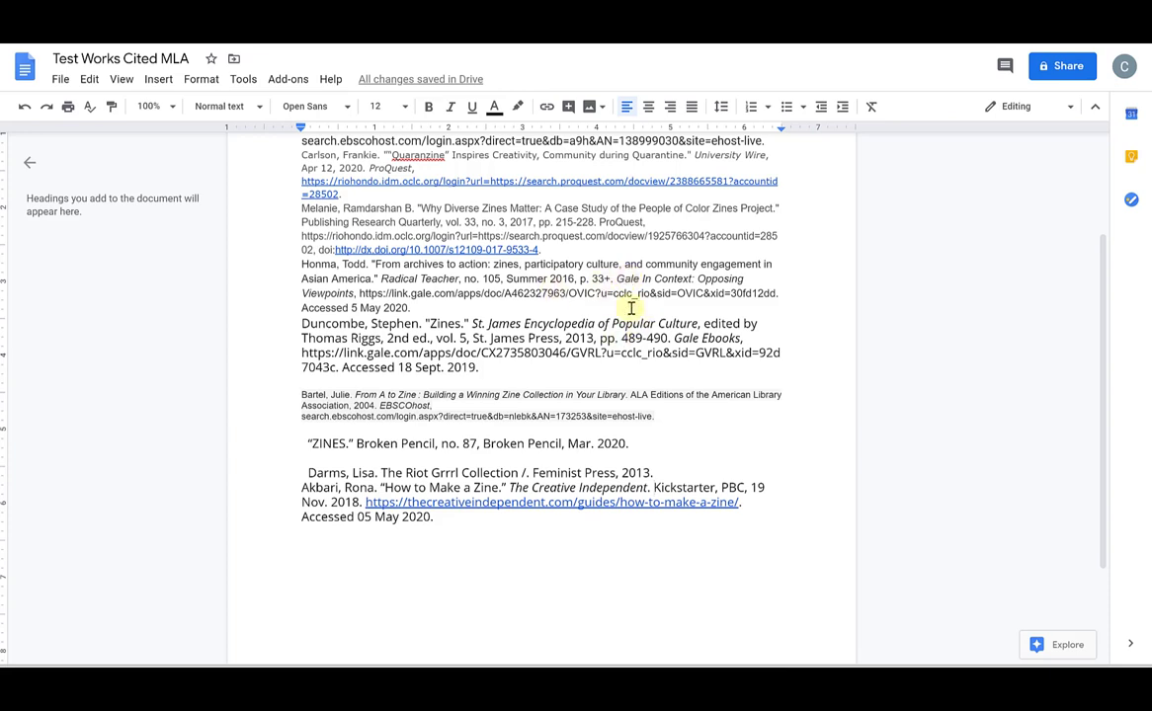
pyautogui.moveTo(607, 346)
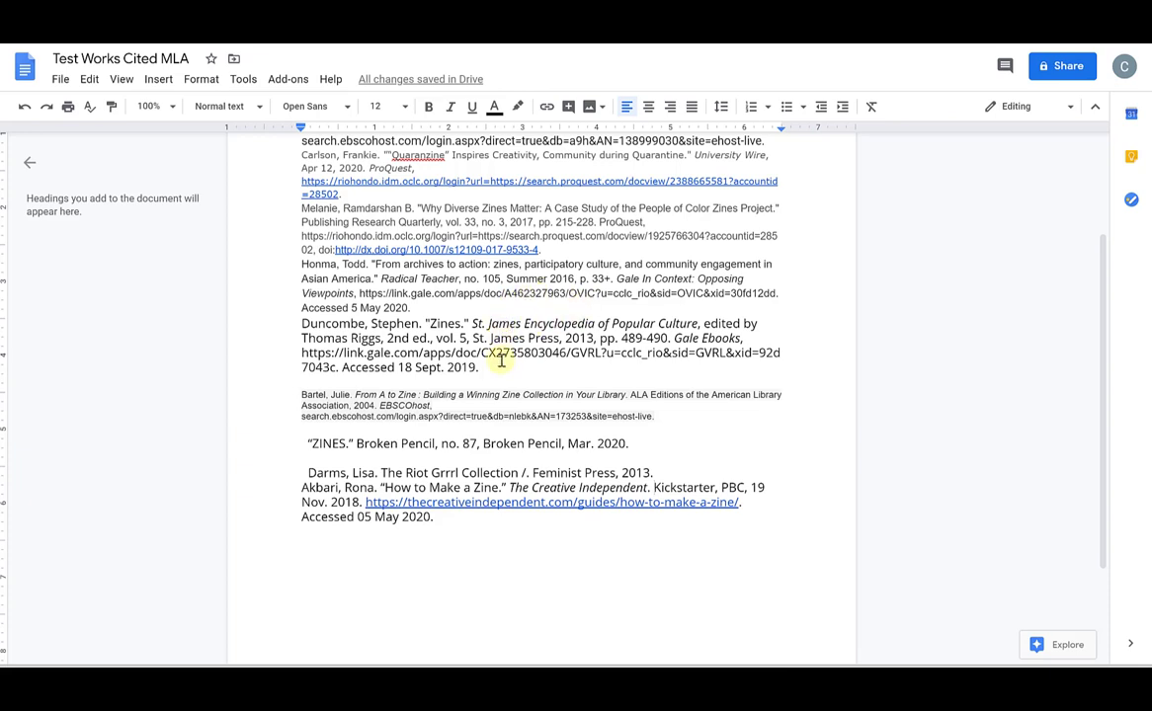
pyautogui.scroll(-3)
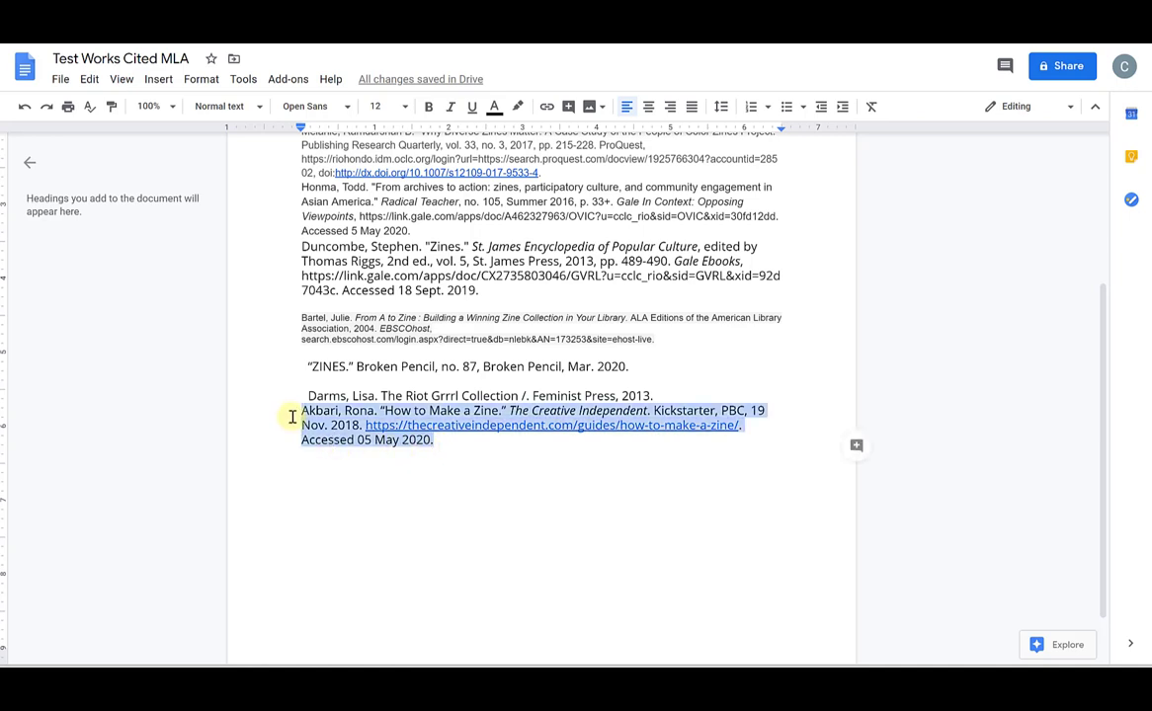
pyautogui.click(453, 467)
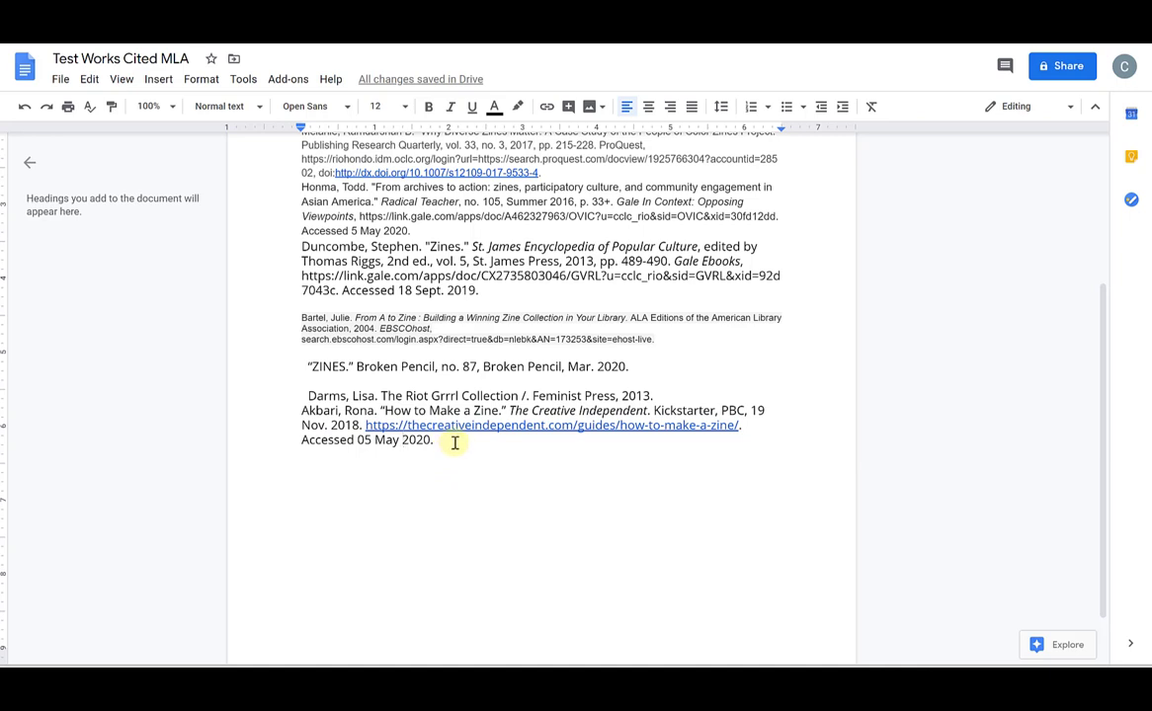
pyautogui.scroll(3)
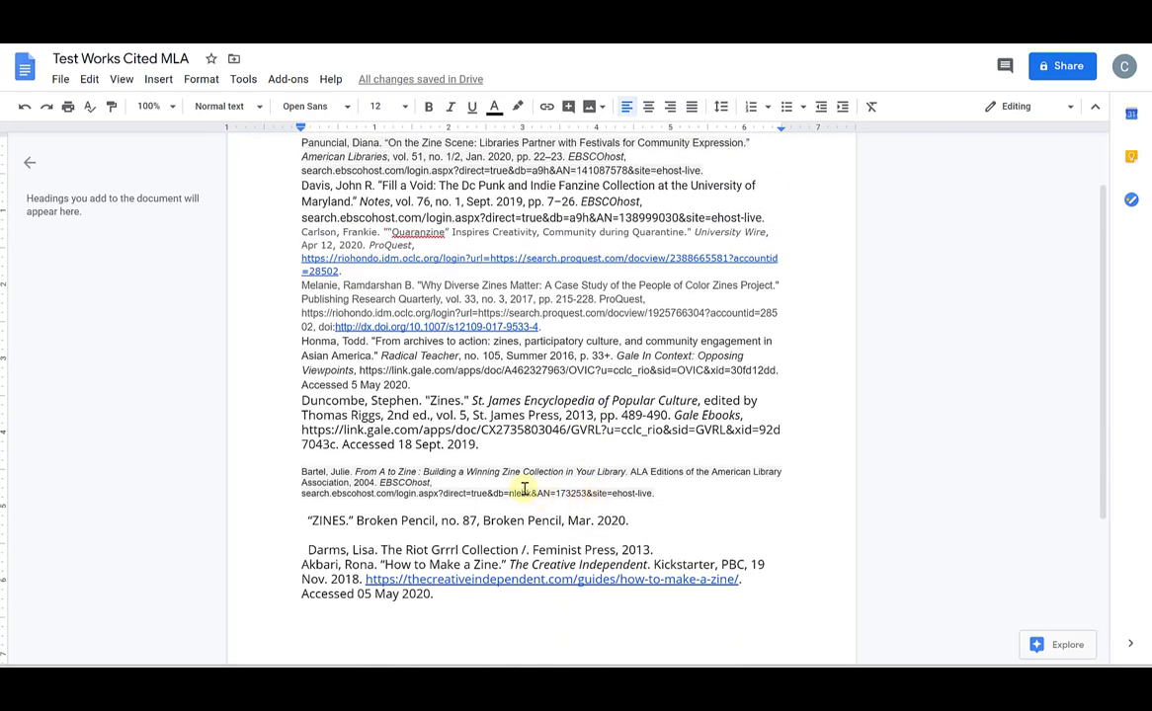
pyautogui.scroll(3)
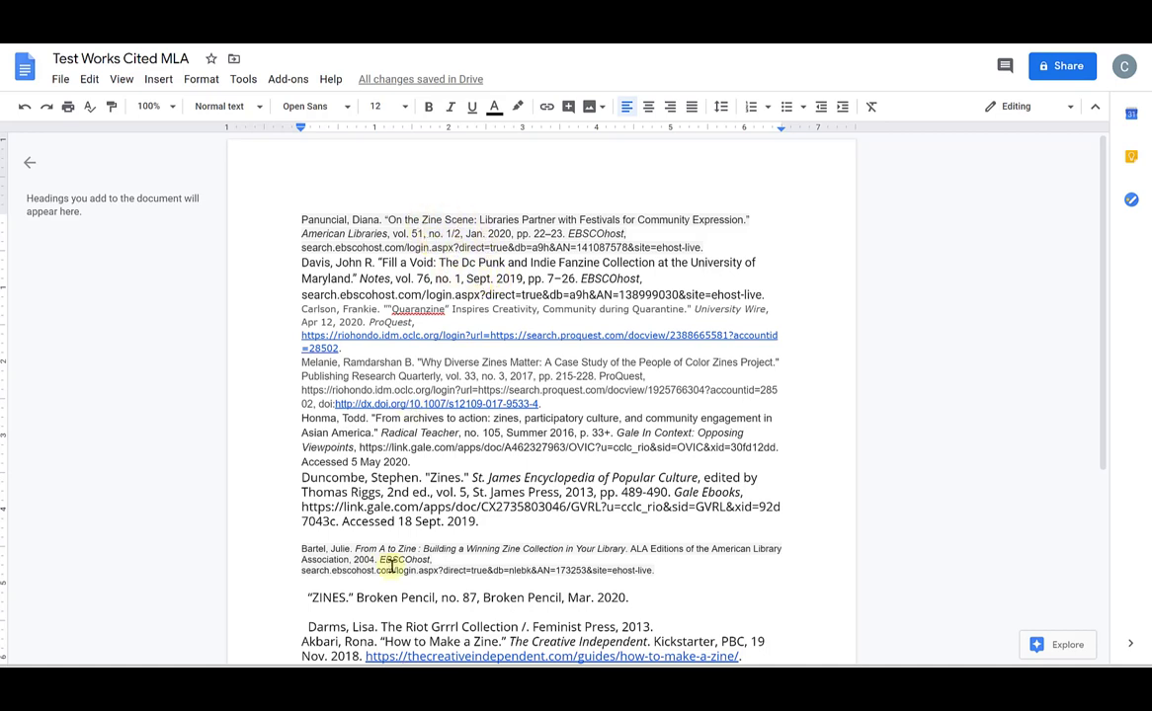
pyautogui.scroll(-3)
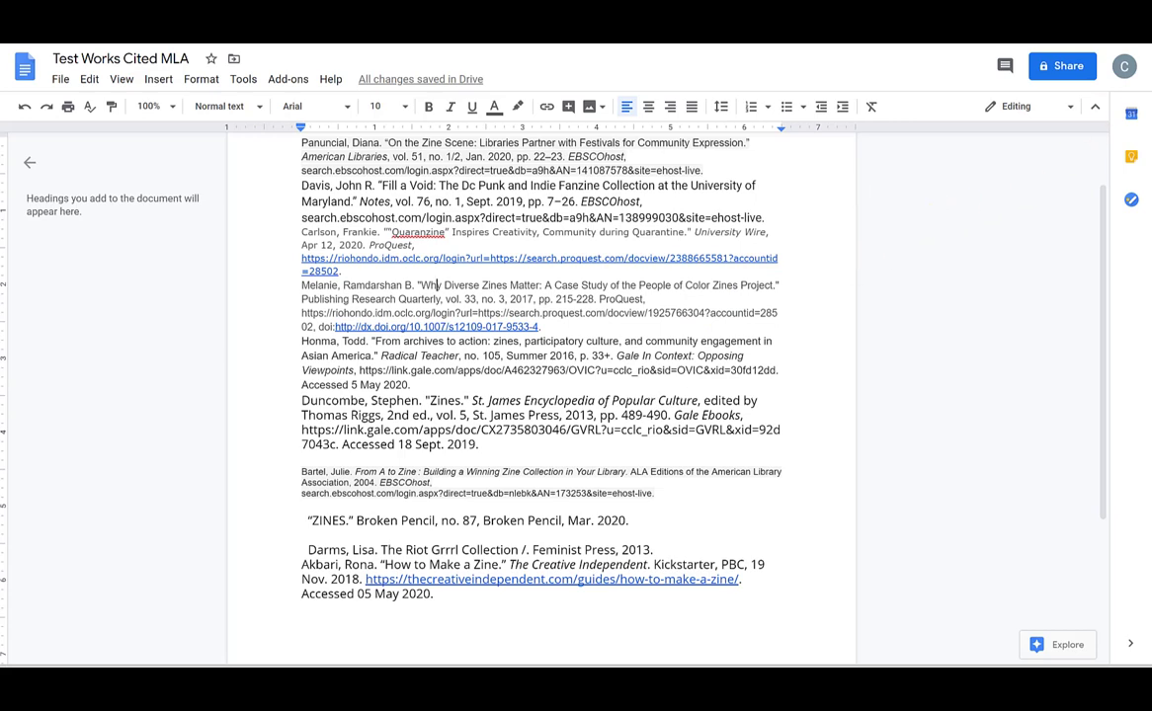
pyautogui.scroll(3)
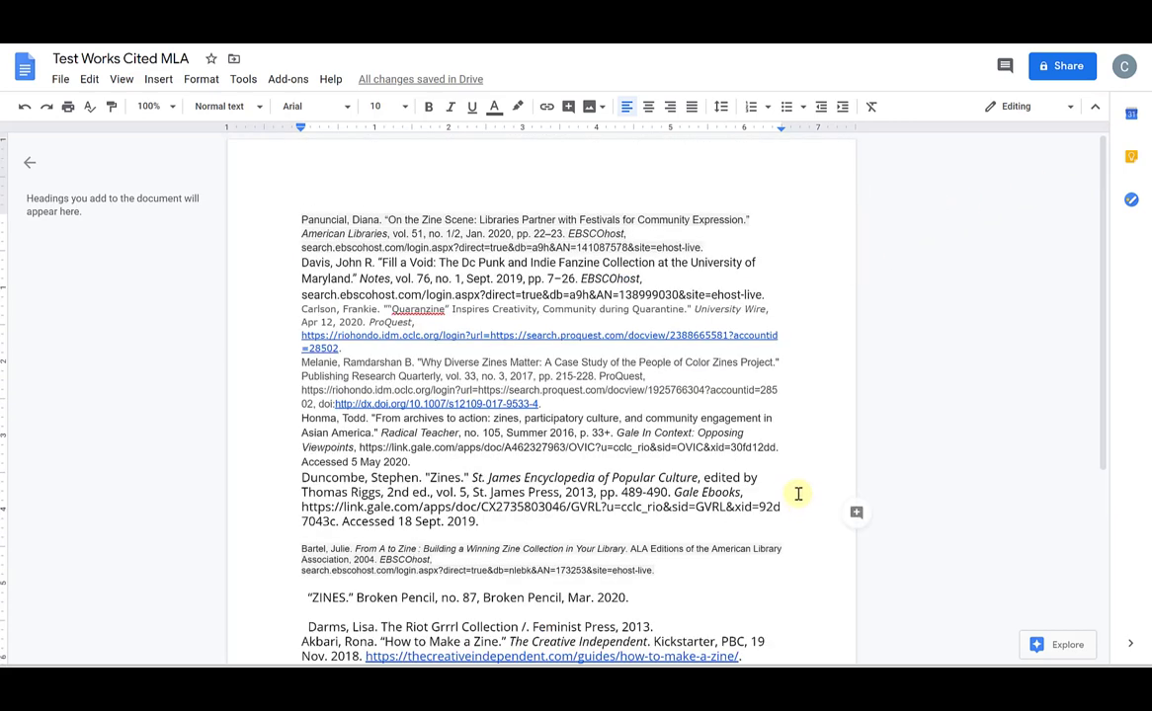
pyautogui.moveTo(773, 463)
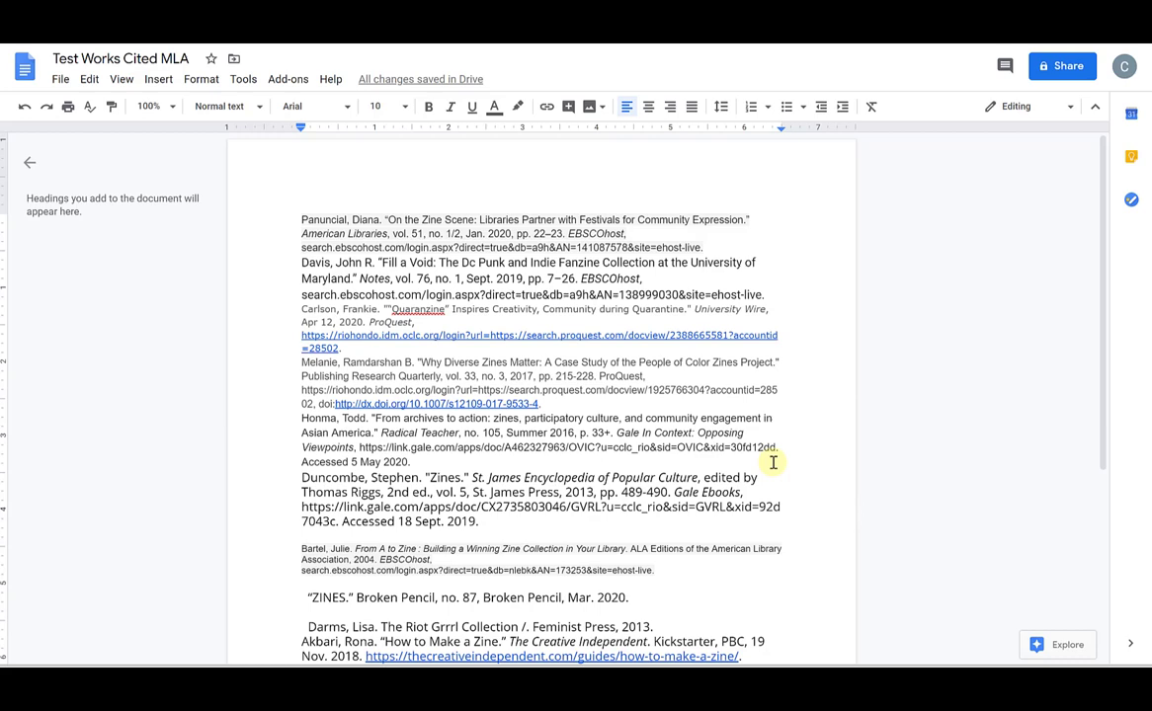
# Step: Delete the blank lines and leading spaces before the Bartel, ZINES and Darms citations
pyautogui.scroll(-3)
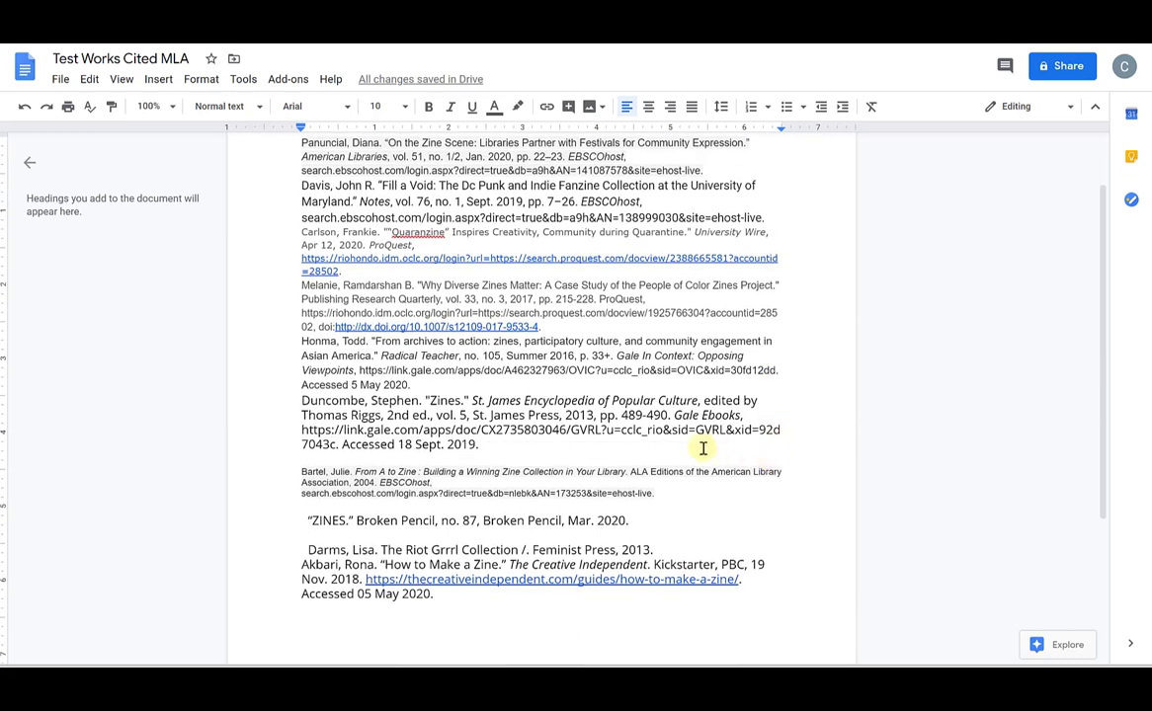
pyautogui.moveTo(371, 321)
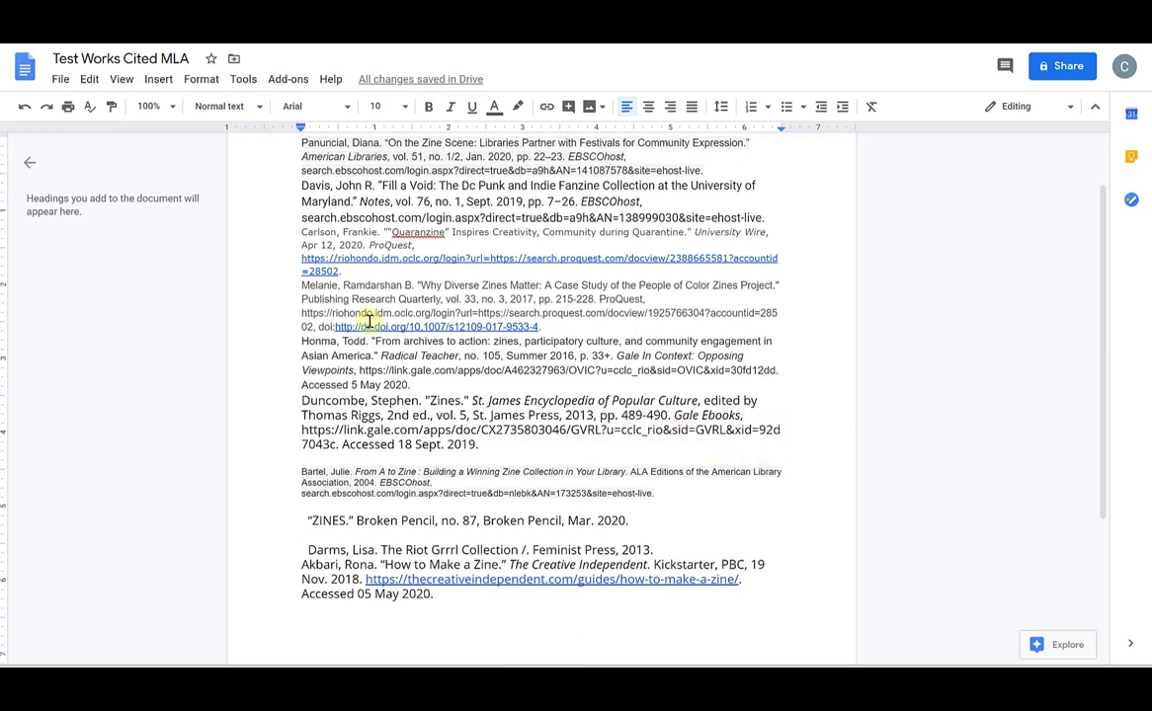
pyautogui.scroll(3)
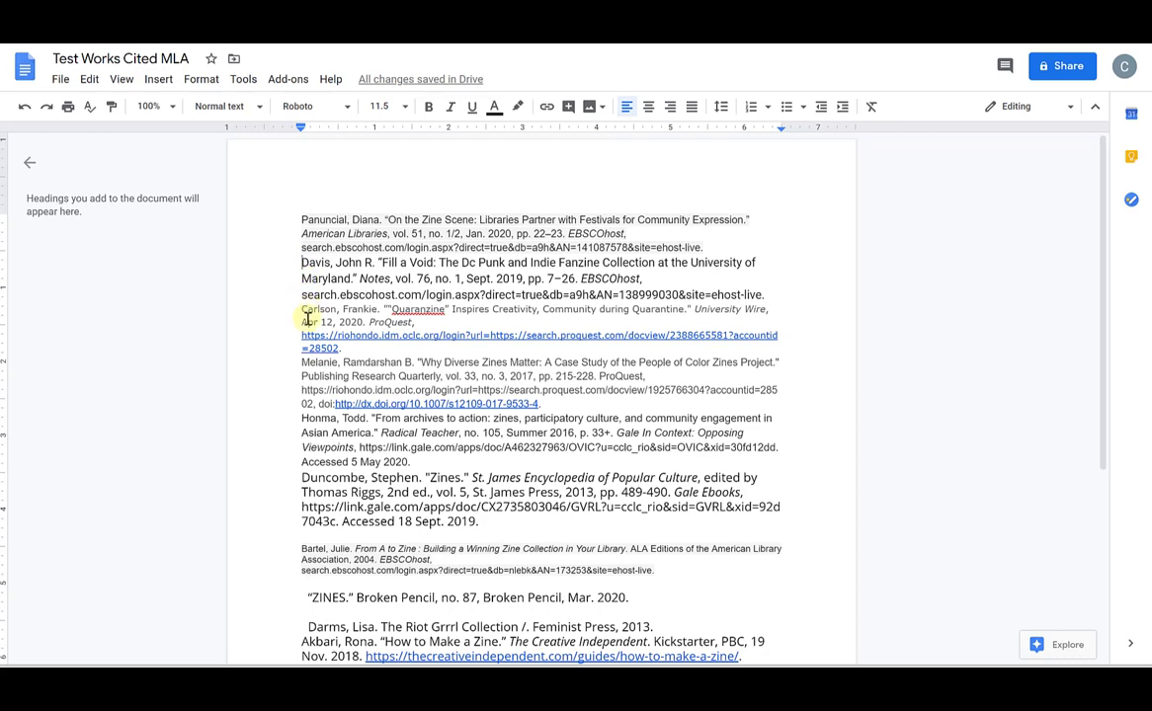
pyautogui.scroll(-3)
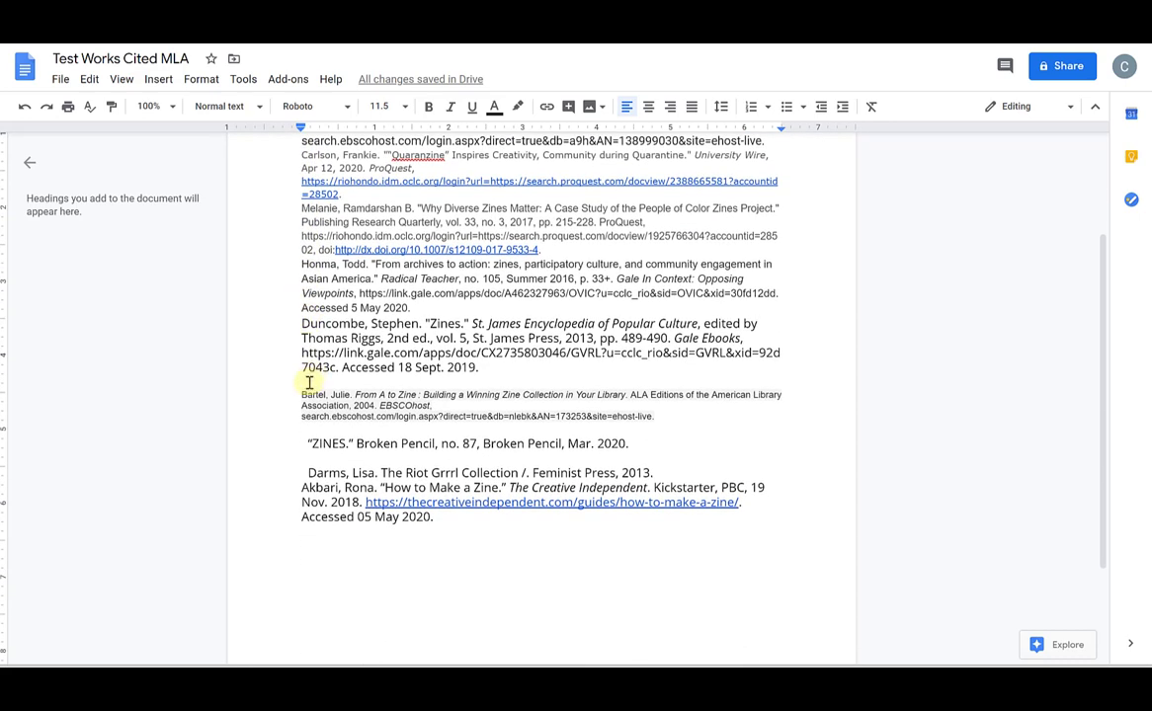
pyautogui.click(310, 383)
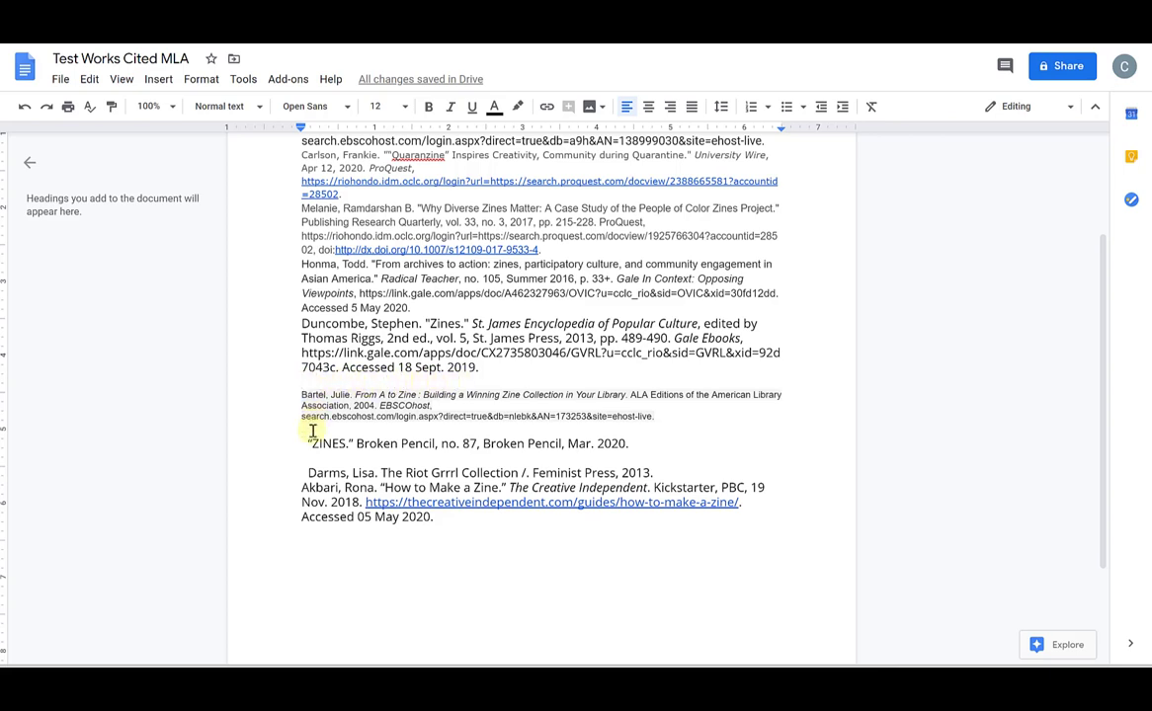
pyautogui.click(325, 458)
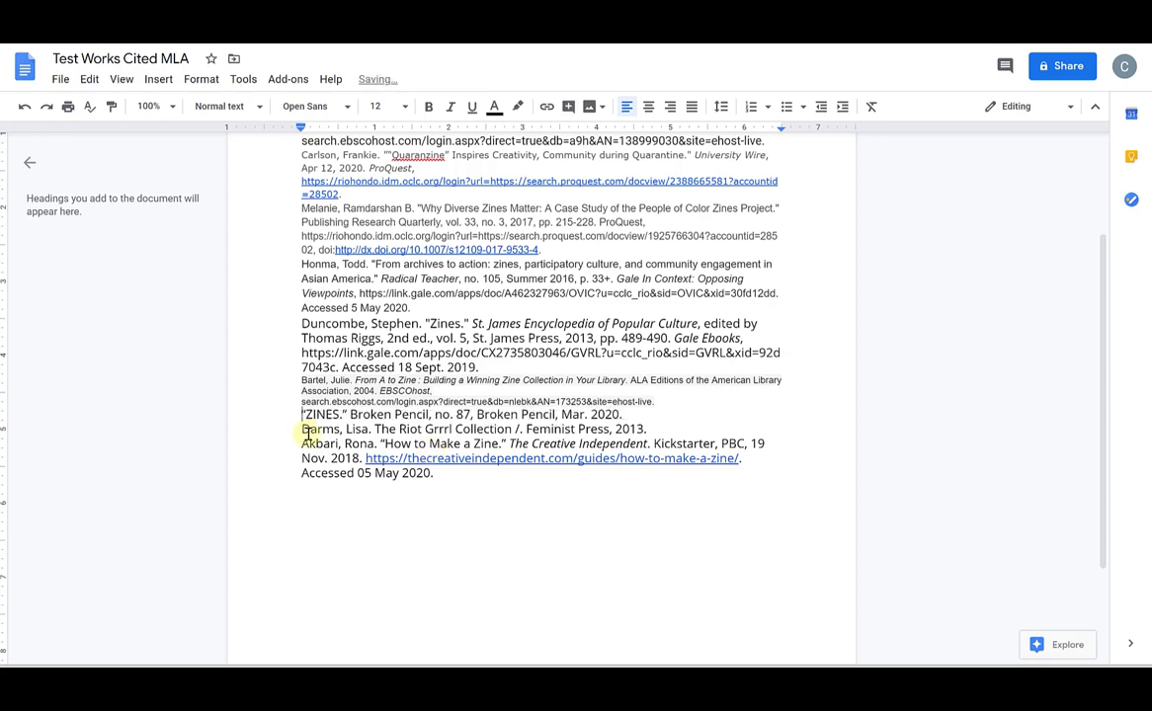
pyautogui.scroll(3)
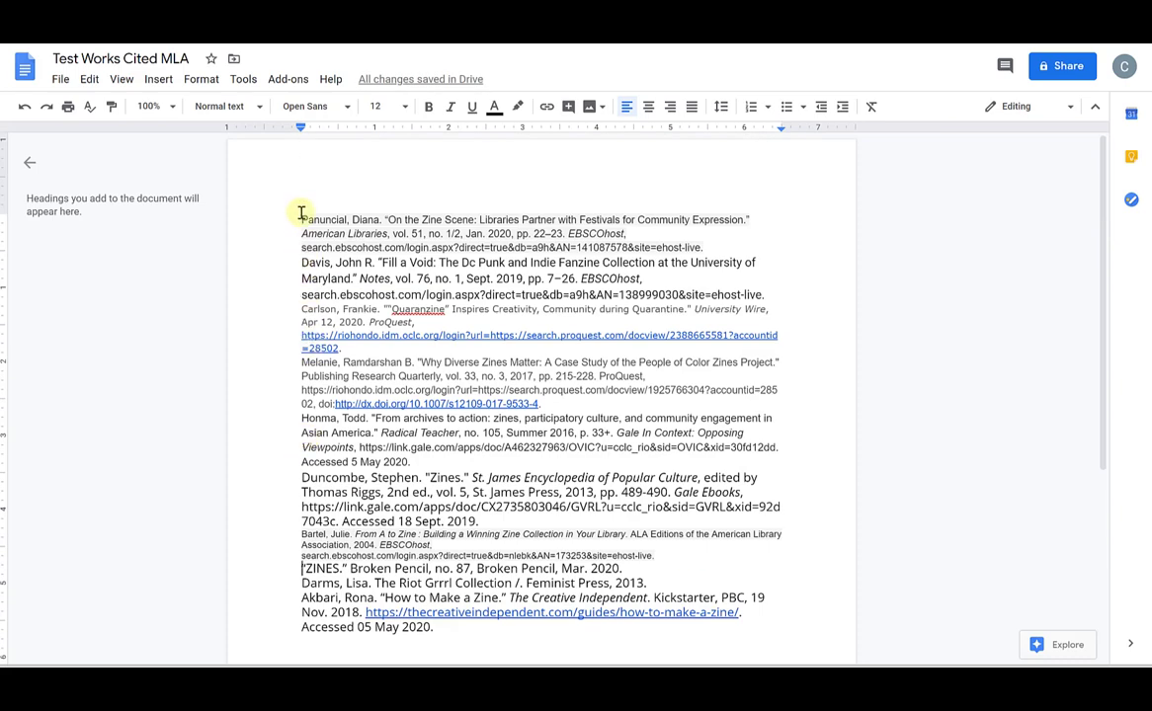
pyautogui.moveTo(301, 126)
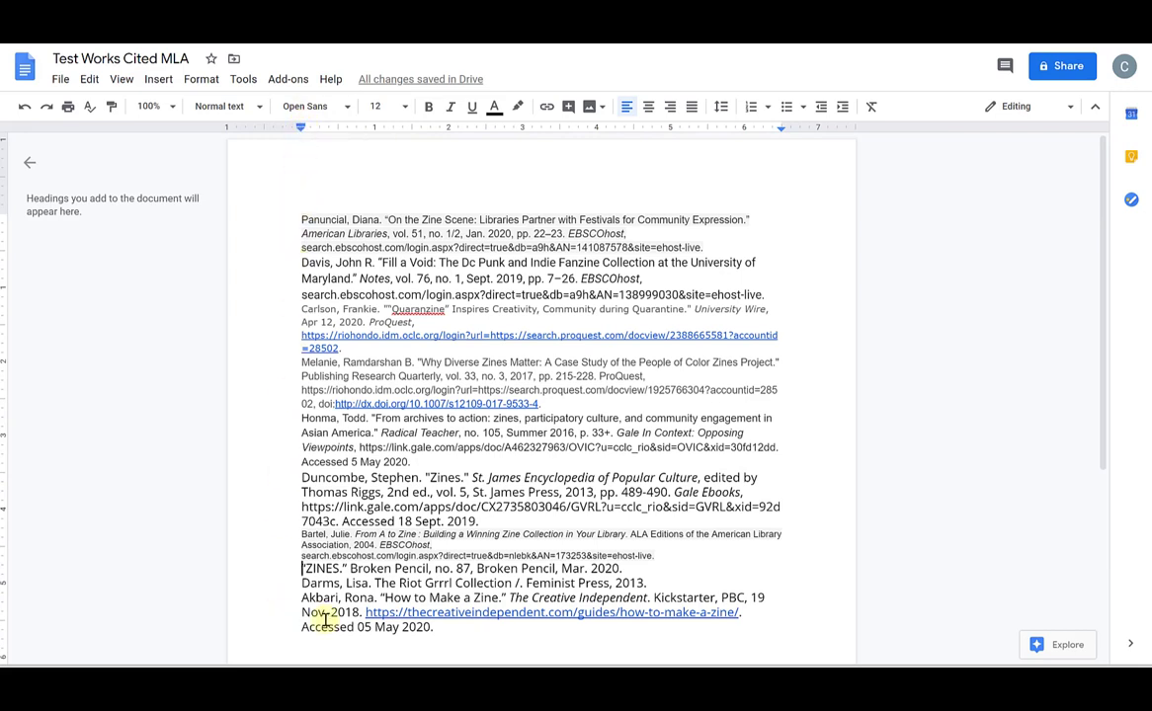
pyautogui.scroll(-3)
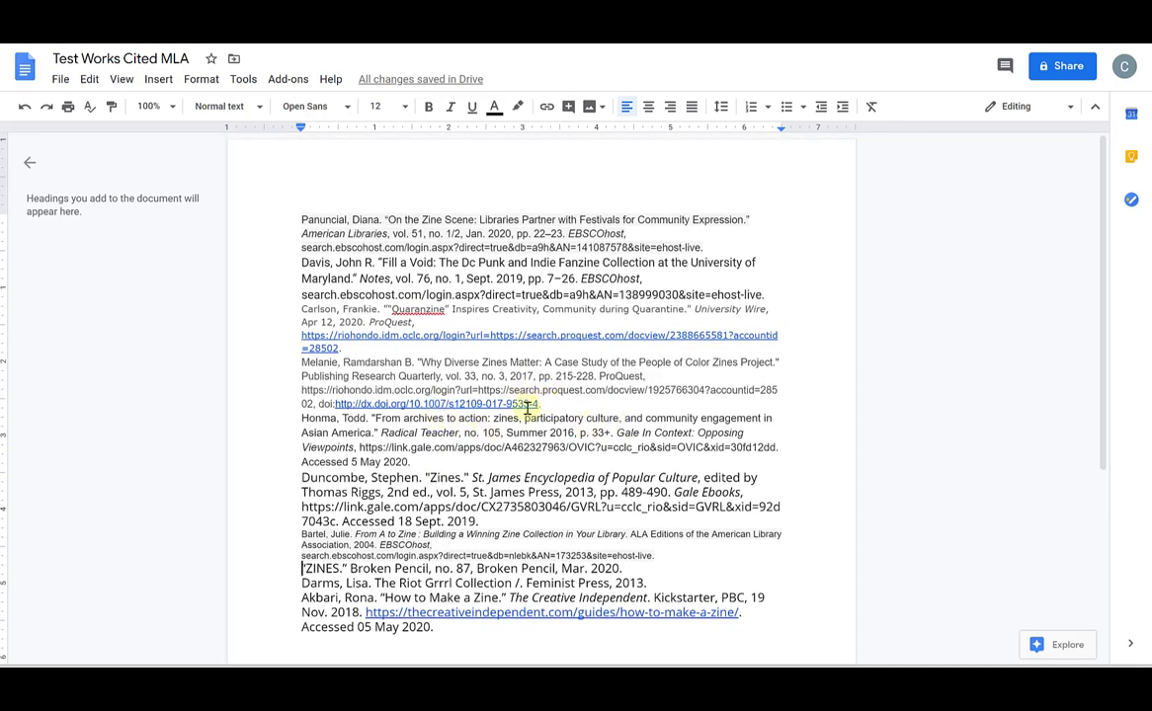
pyautogui.moveTo(573, 415)
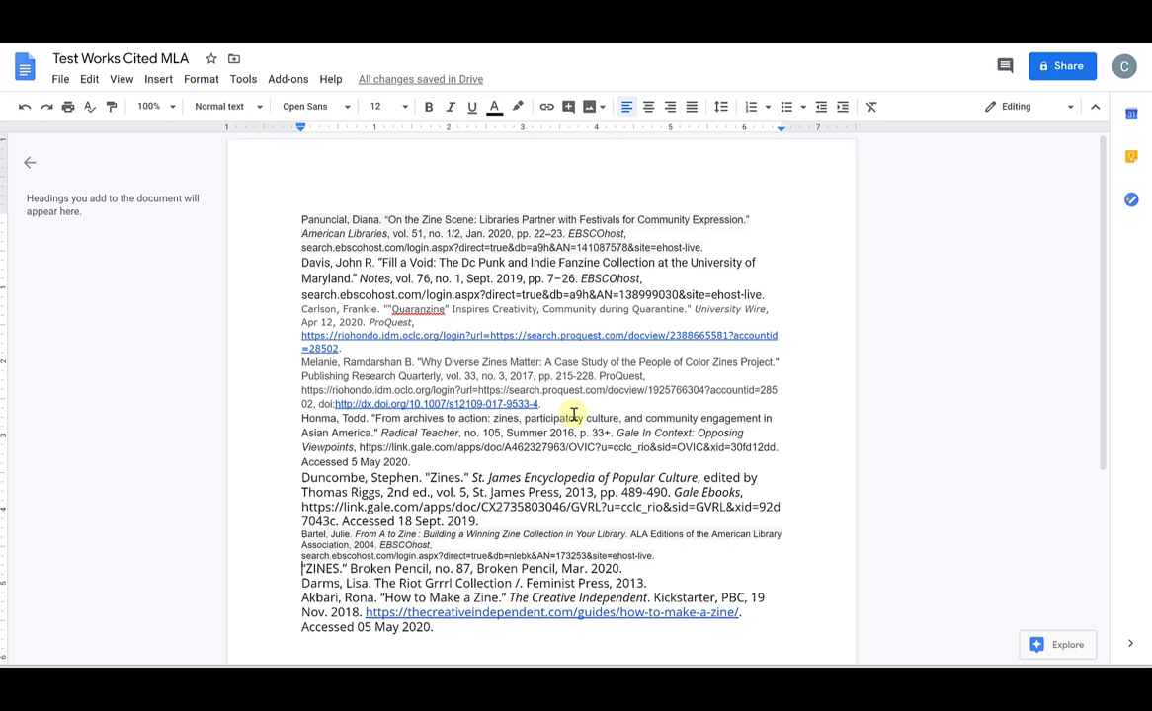
pyautogui.moveTo(496, 240)
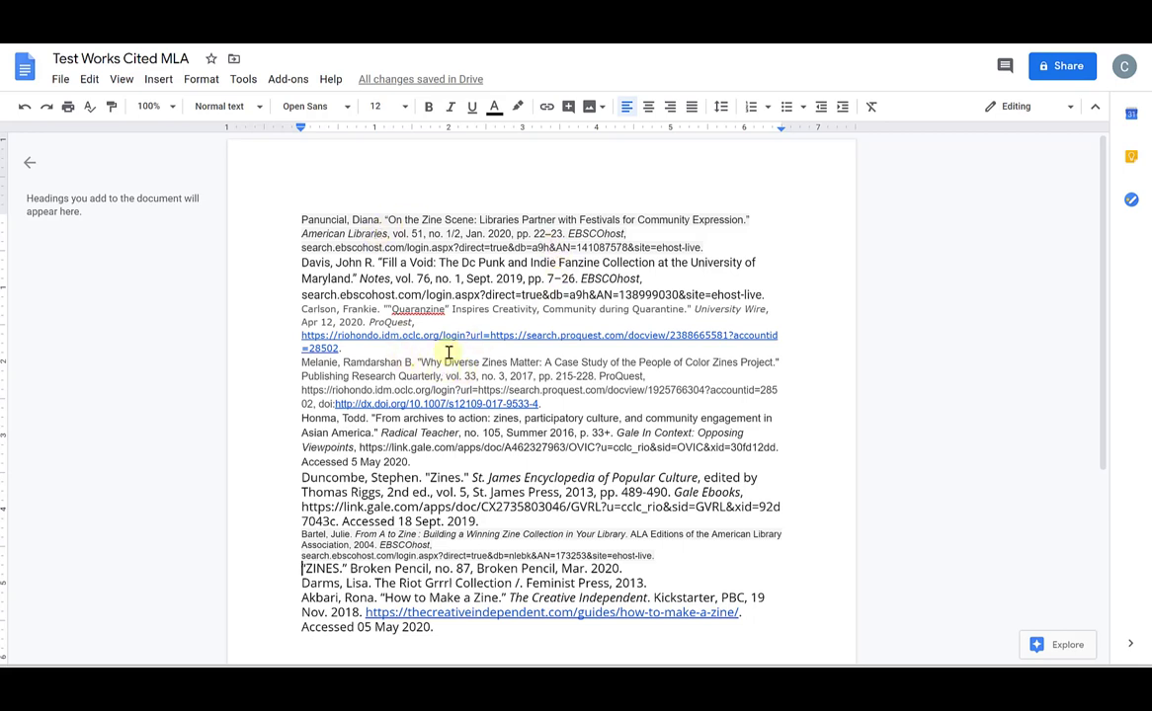
pyautogui.moveTo(430, 506)
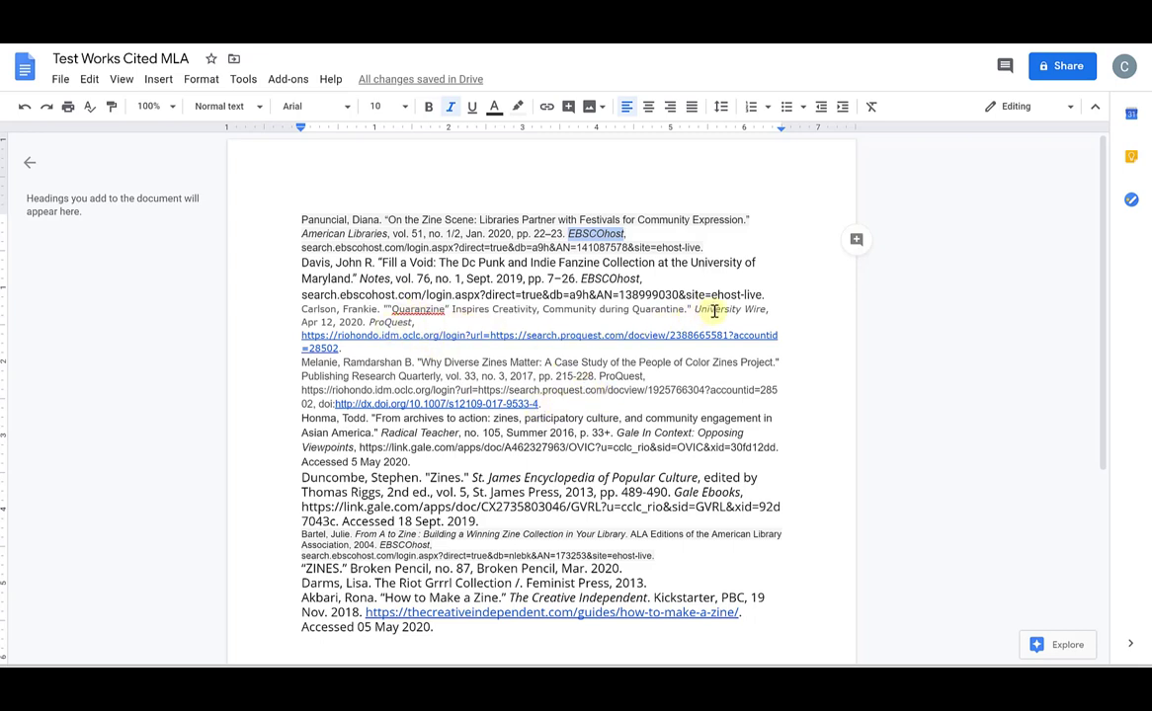
pyautogui.moveTo(550, 458)
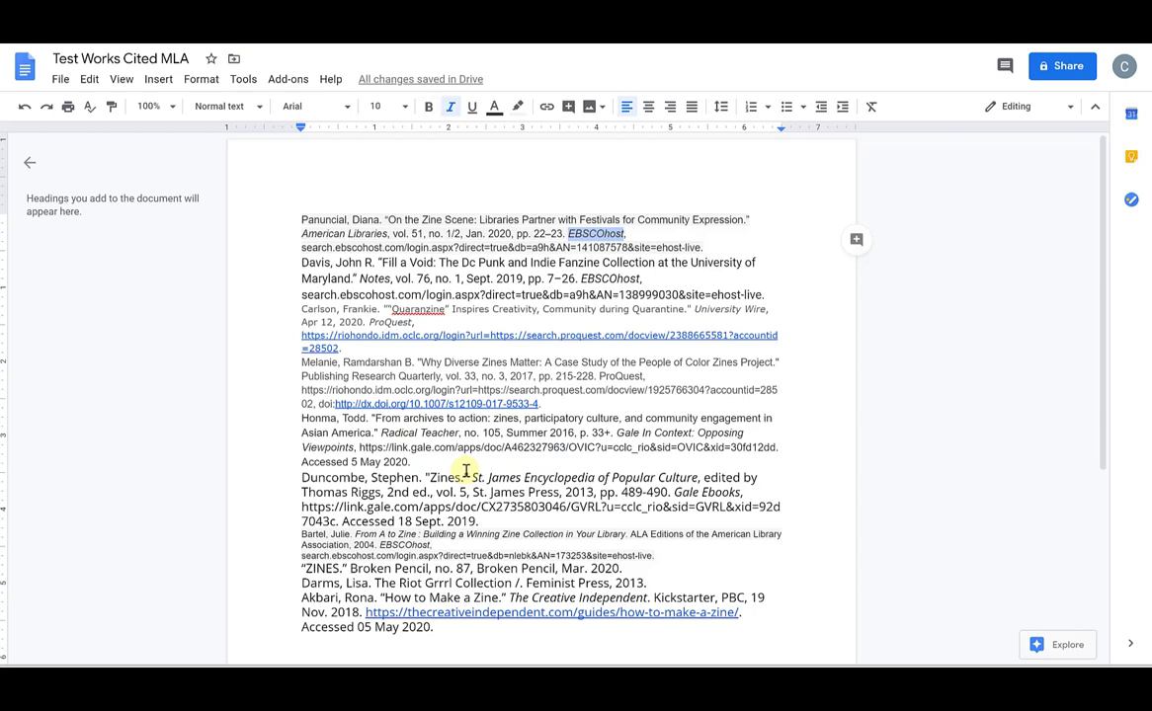
pyautogui.scroll(-3)
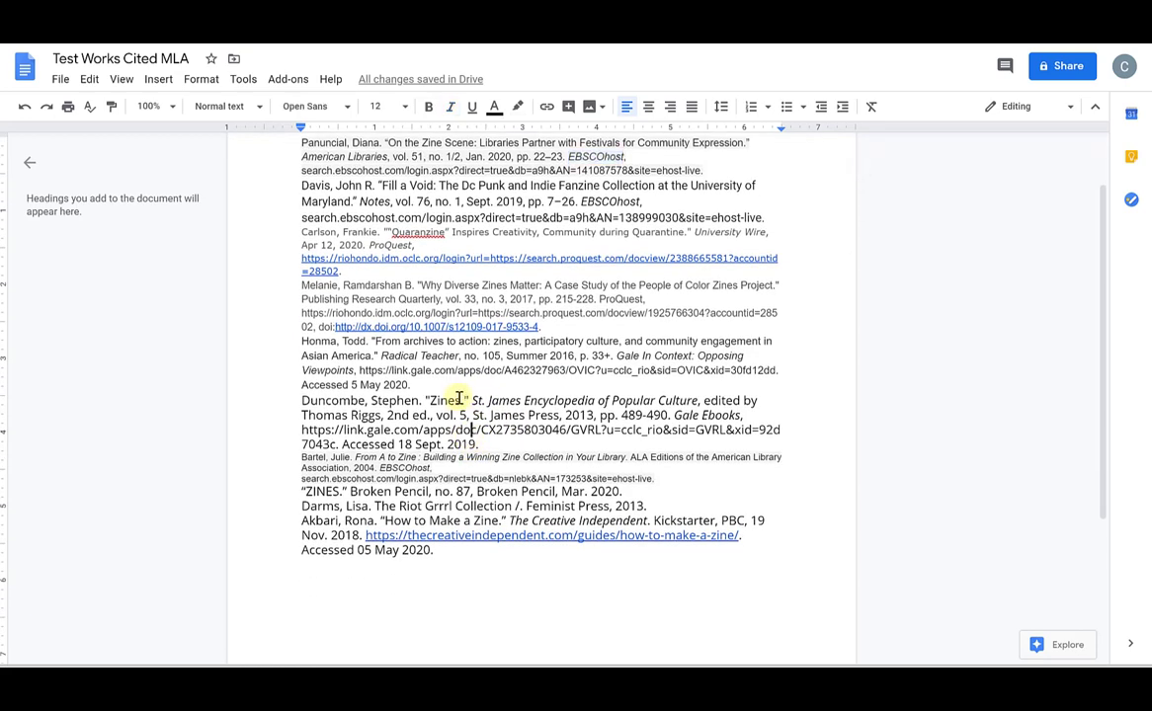
# Step: Select all the citation text and clear its formatting
pyautogui.press('ctrl+a')
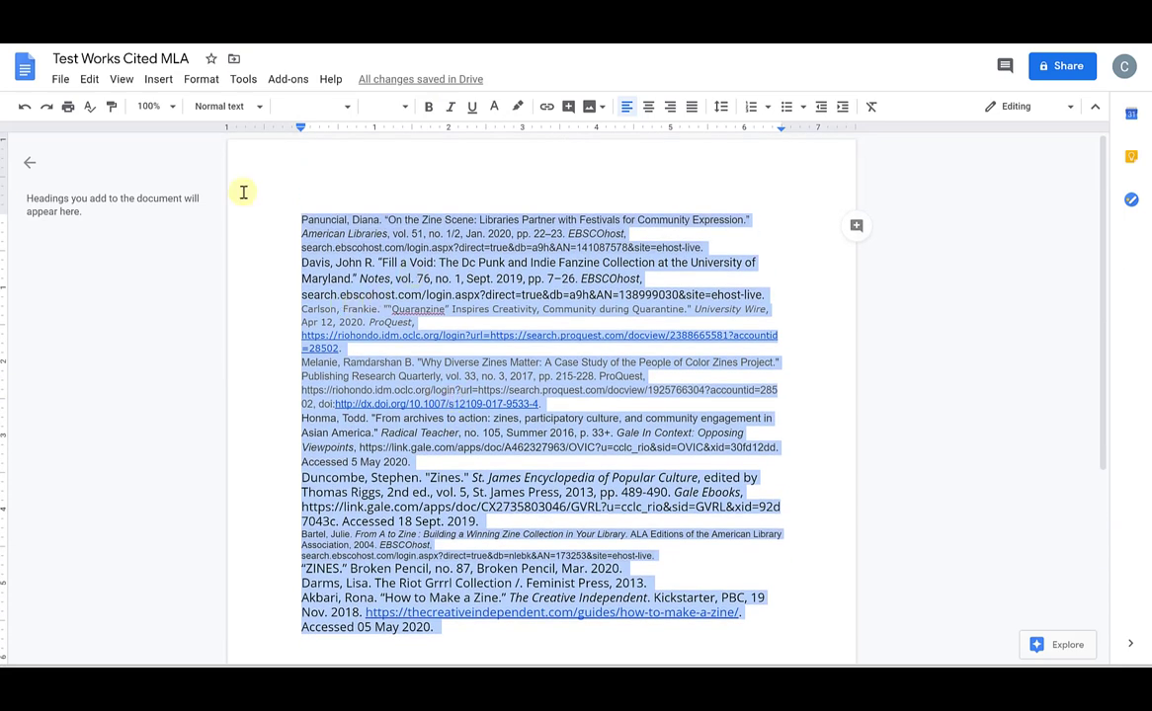
pyautogui.moveTo(202, 79)
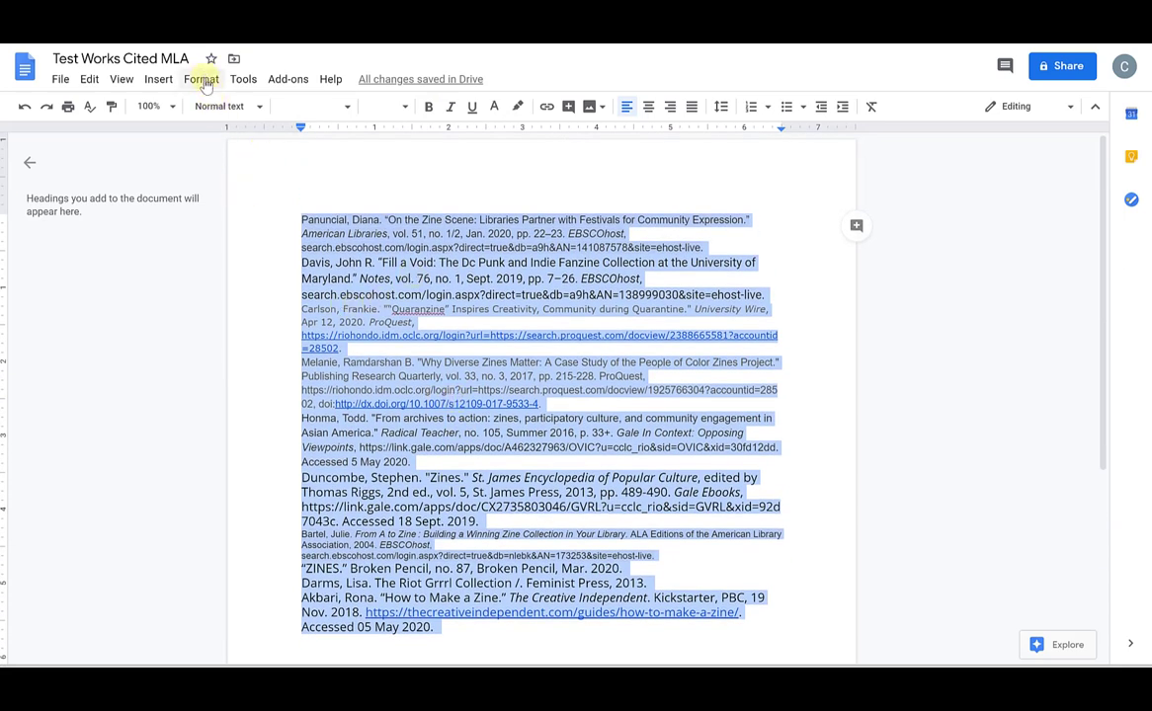
pyautogui.click(202, 79)
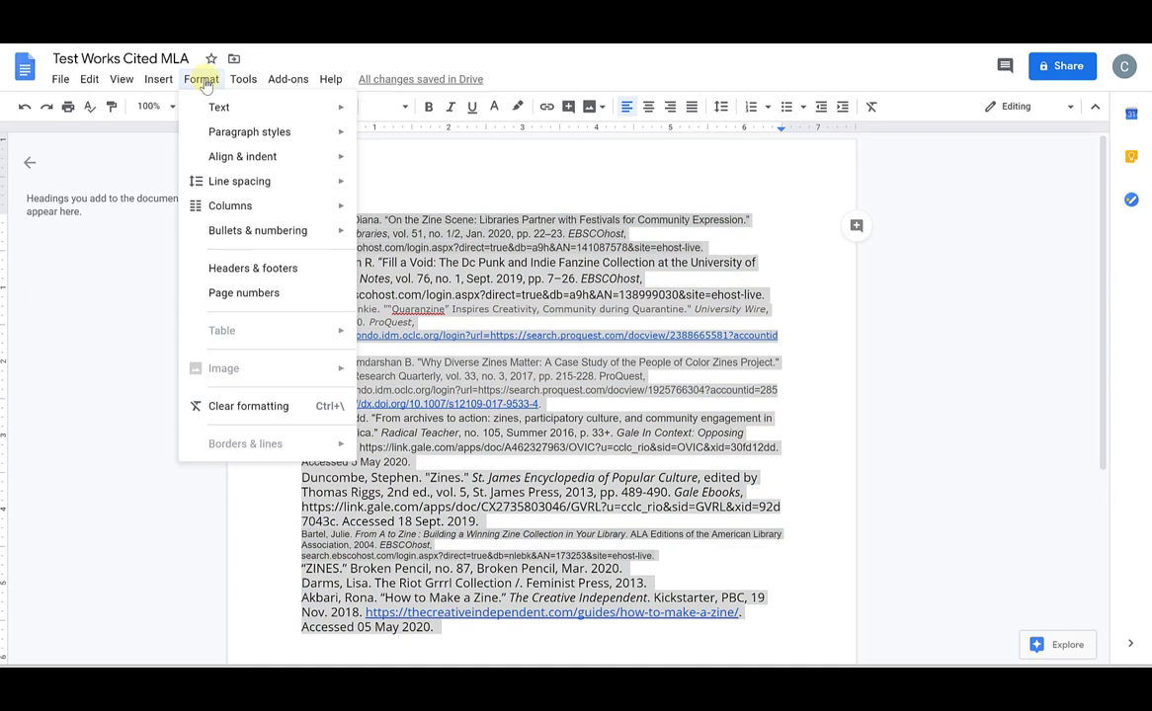
pyautogui.moveTo(225, 406)
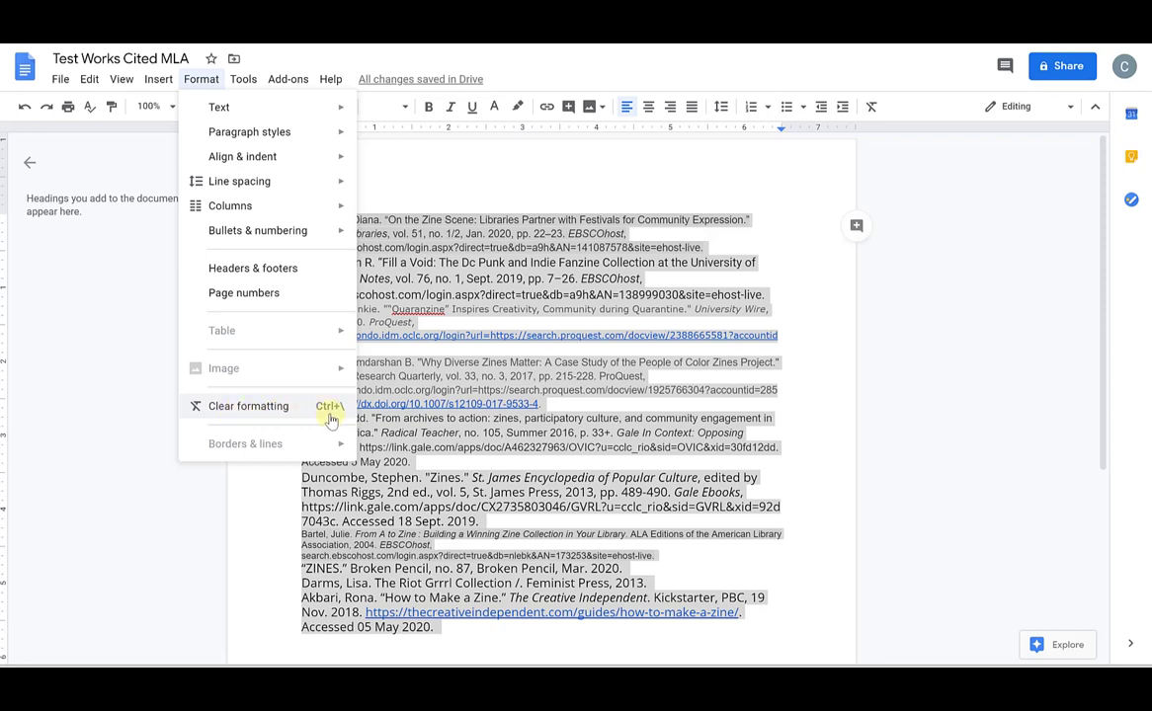
pyautogui.moveTo(232, 406)
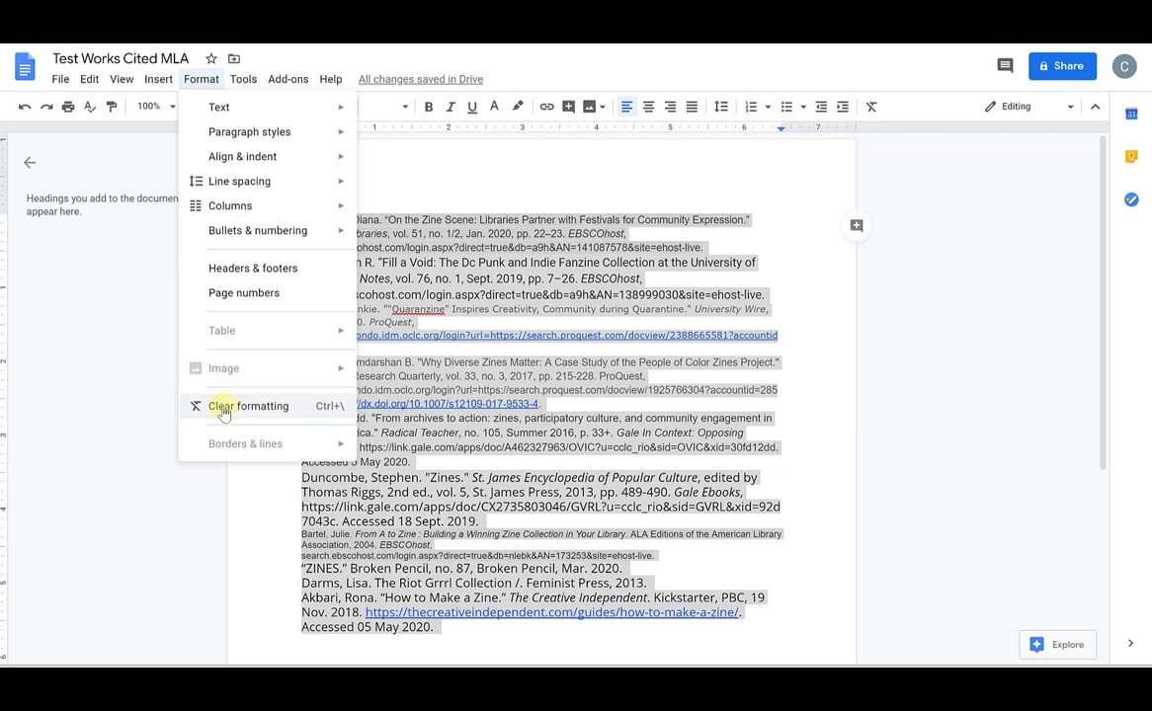
pyautogui.click(248, 406)
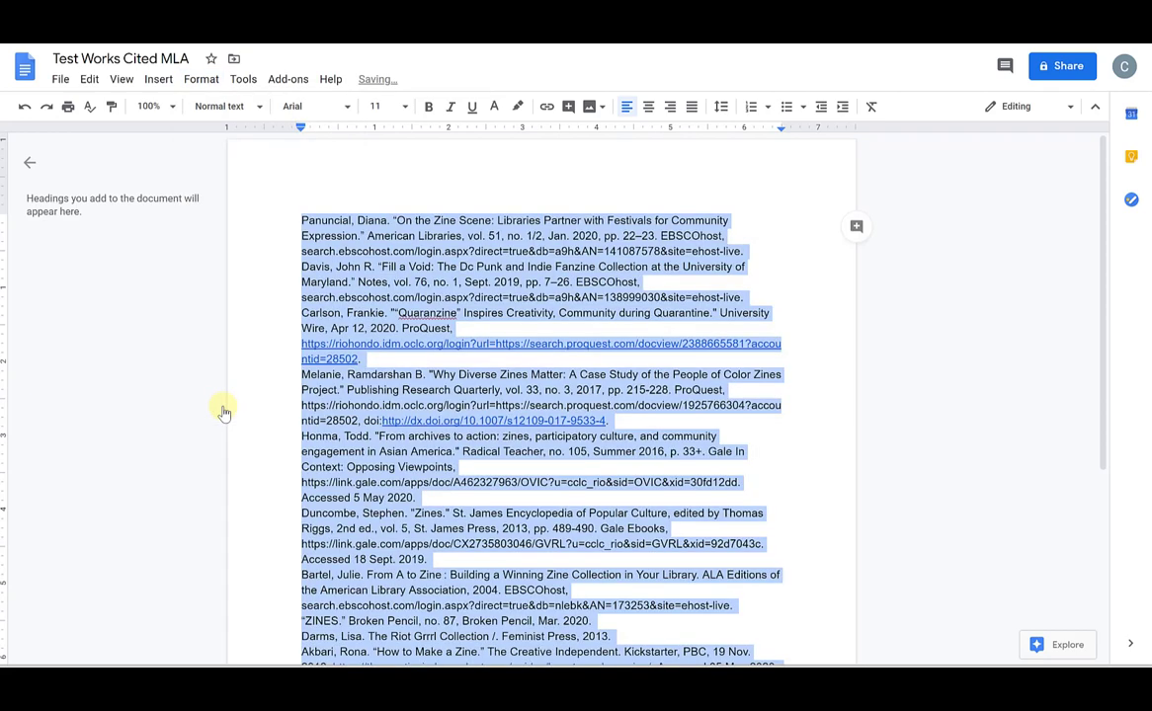
pyautogui.scroll(-3)
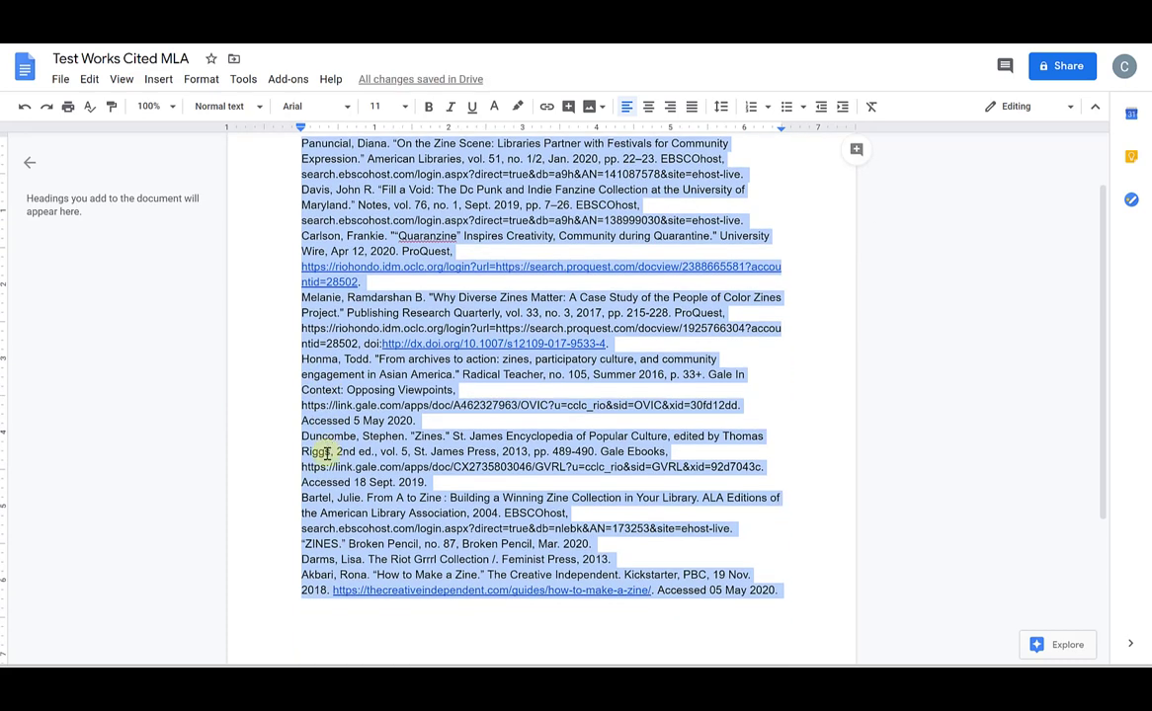
pyautogui.scroll(3)
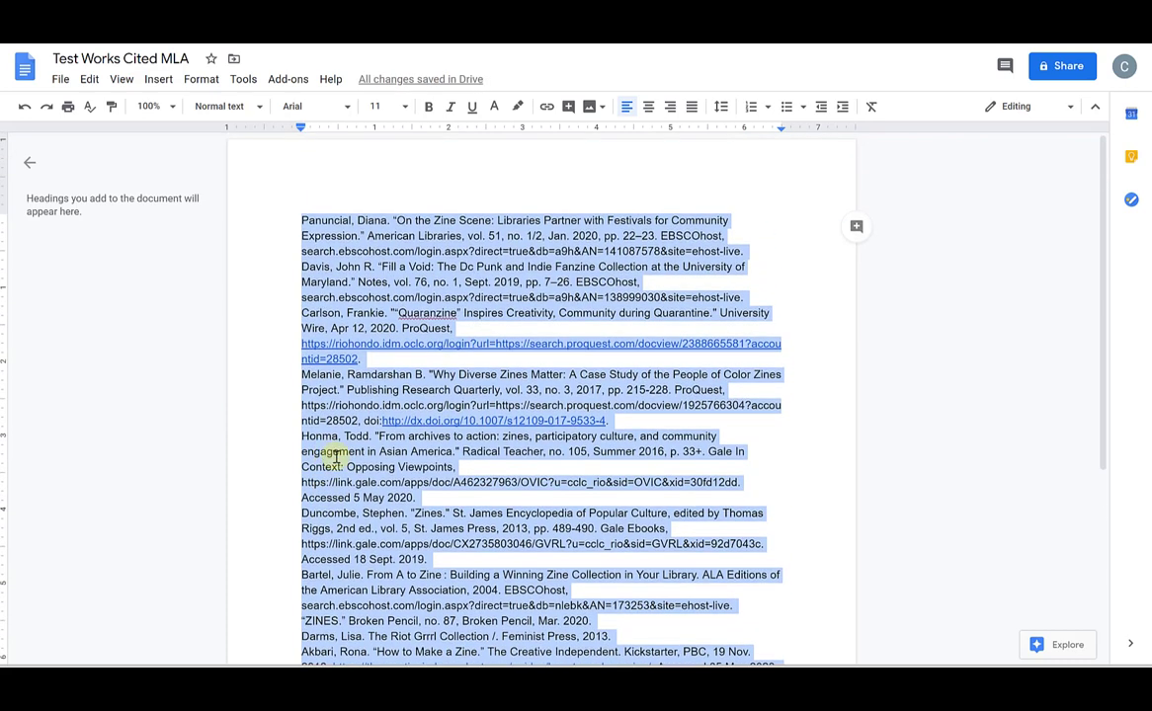
# Step: Review the plain citation list and bring up the Carlson URL's link options
pyautogui.scroll(-3)
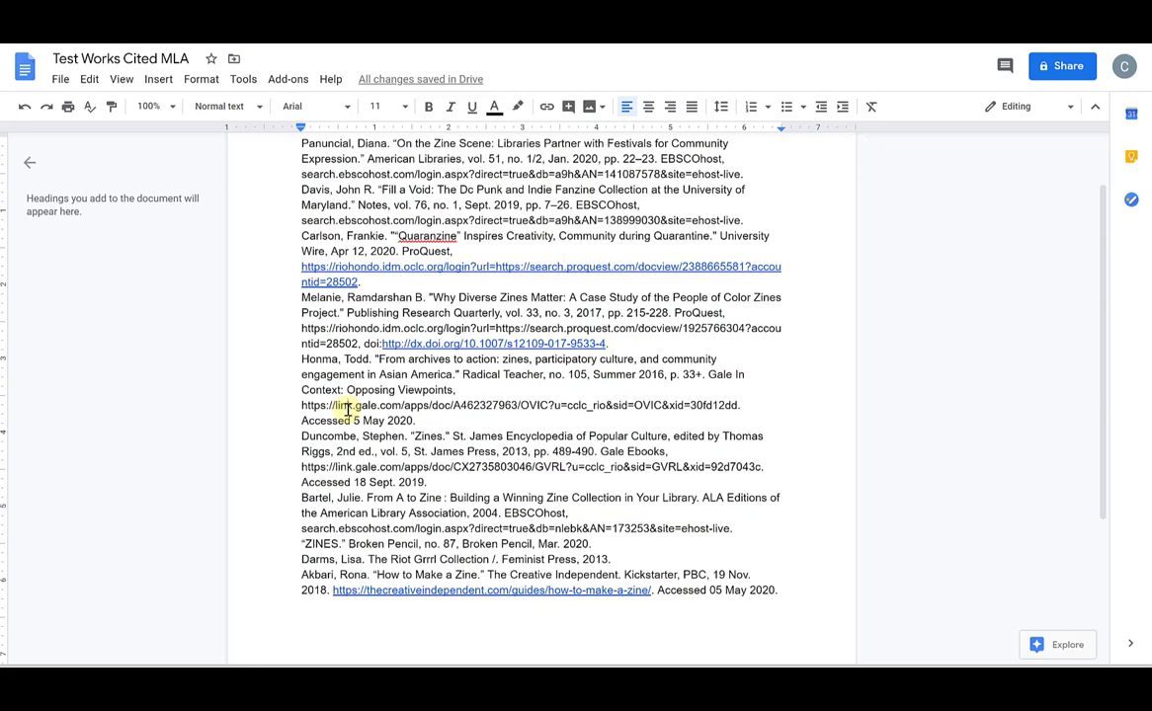
pyautogui.scroll(3)
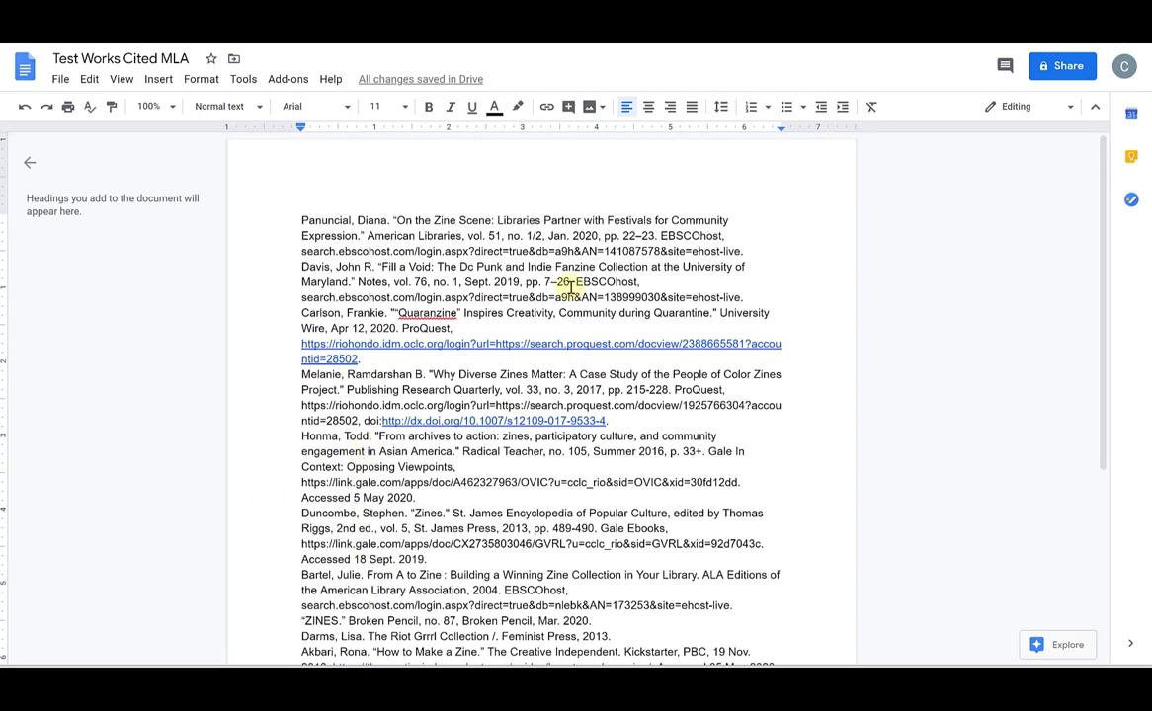
pyautogui.moveTo(380, 457)
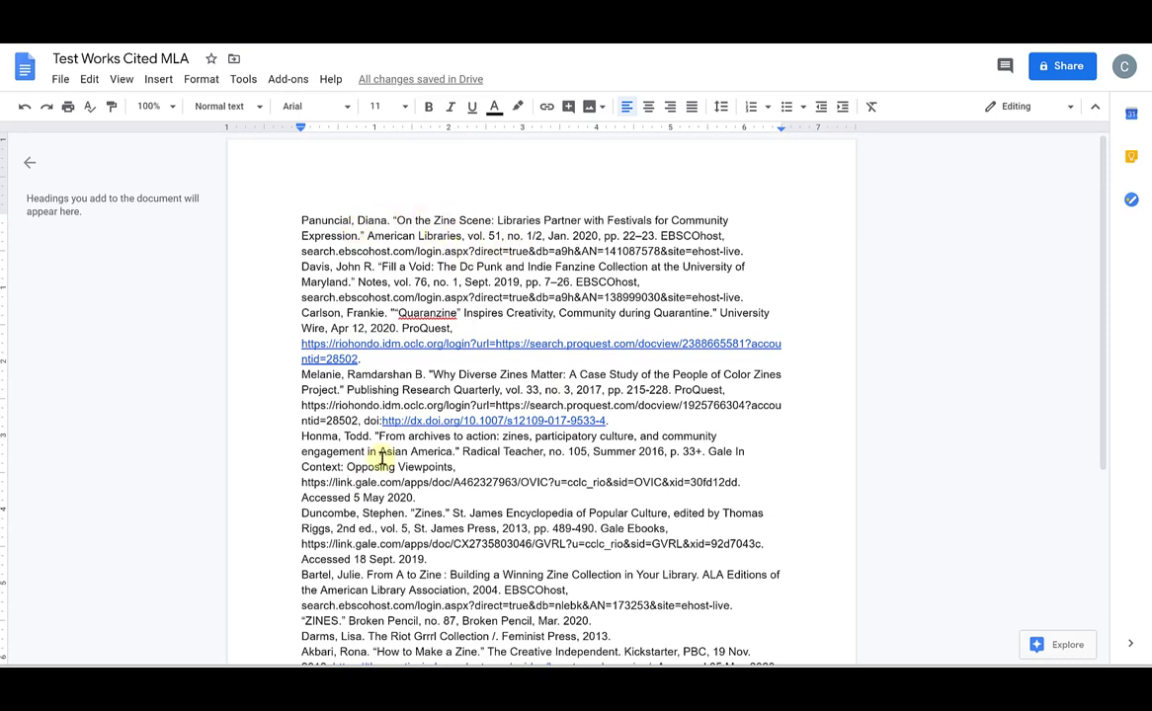
pyautogui.scroll(-3)
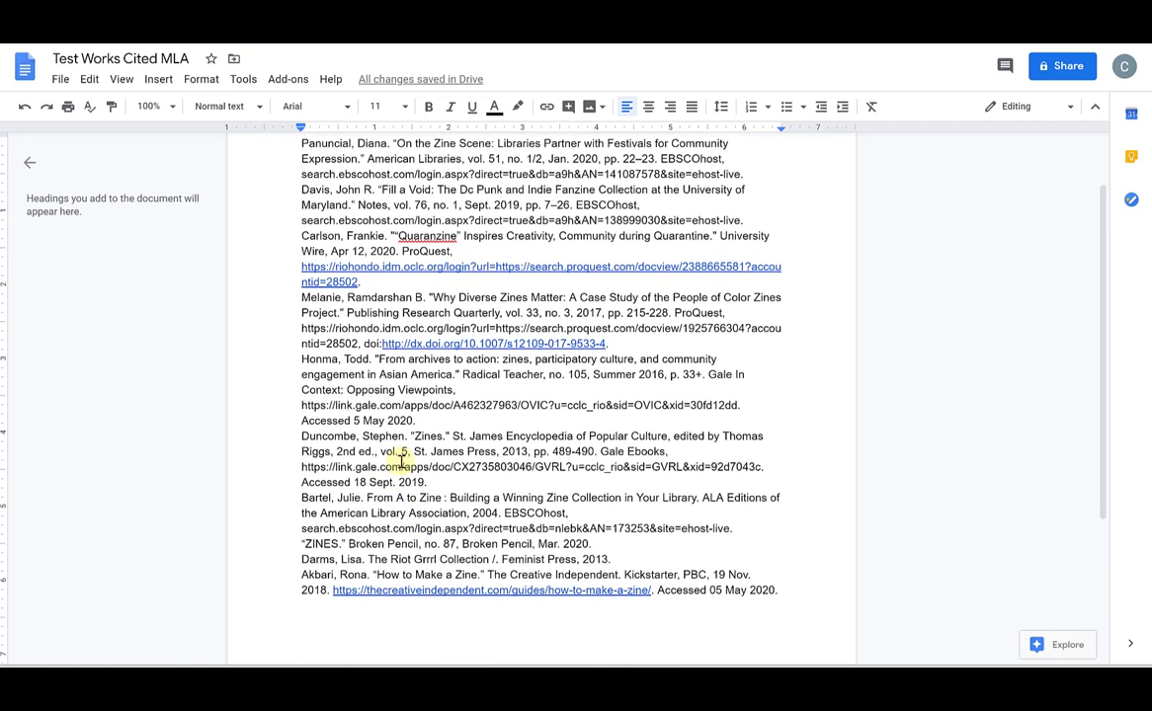
pyautogui.scroll(3)
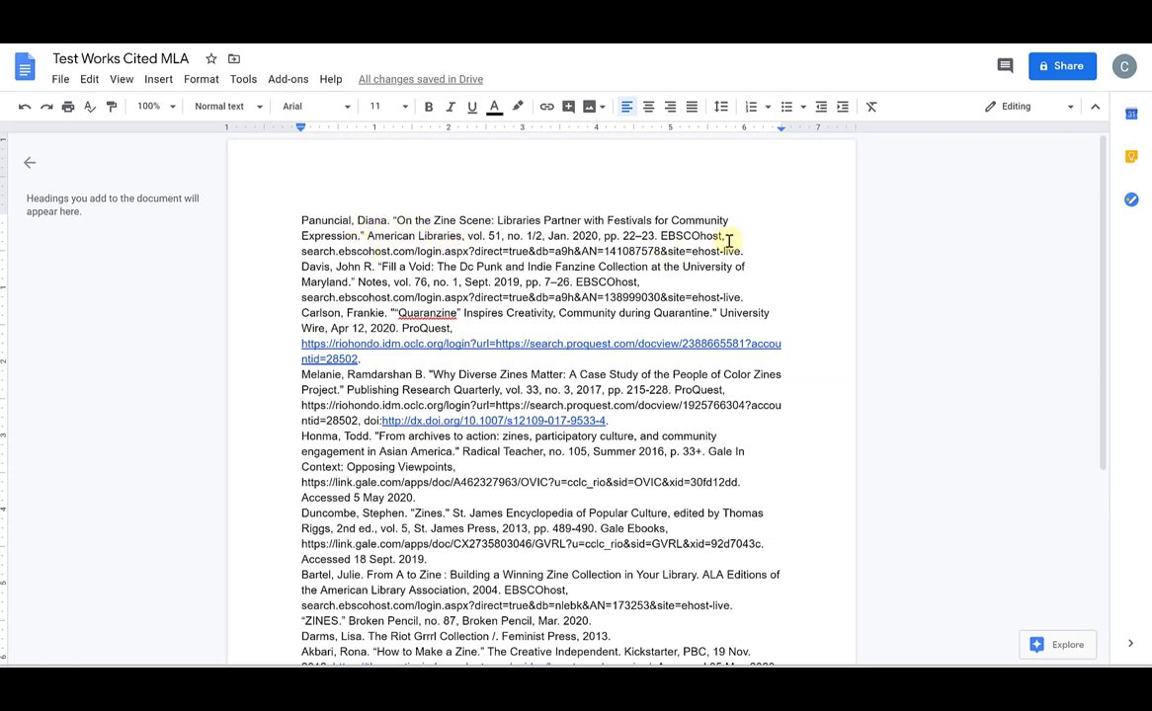
pyautogui.scroll(-3)
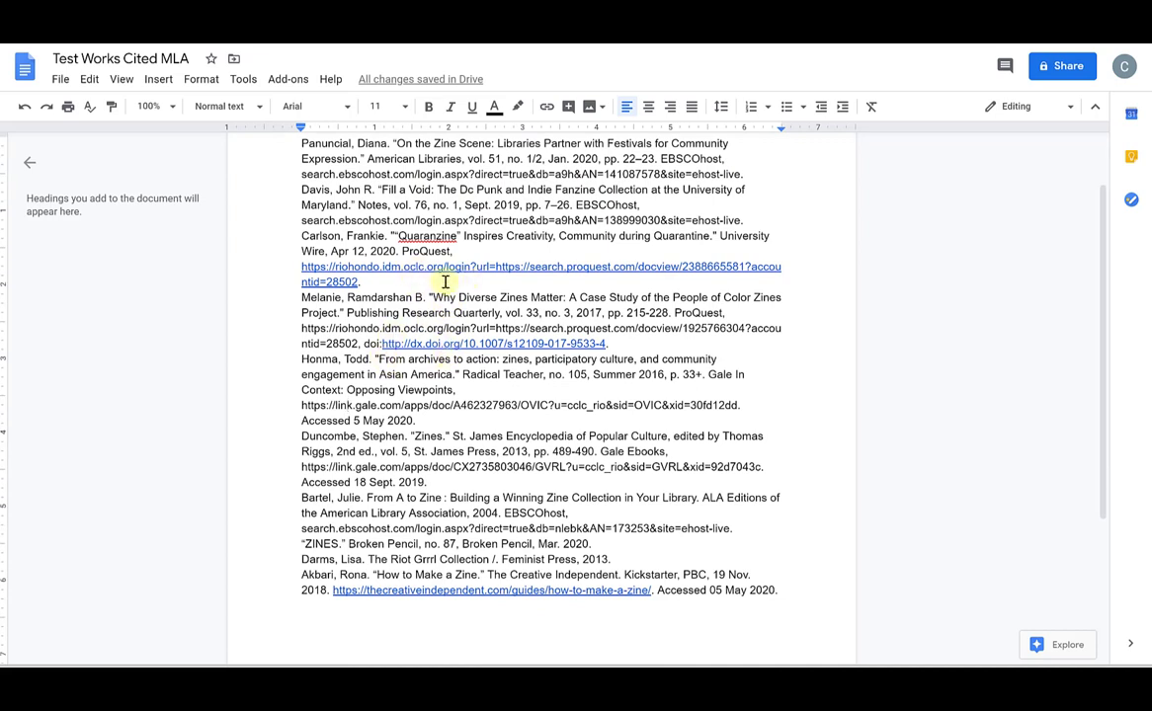
pyautogui.moveTo(596, 339)
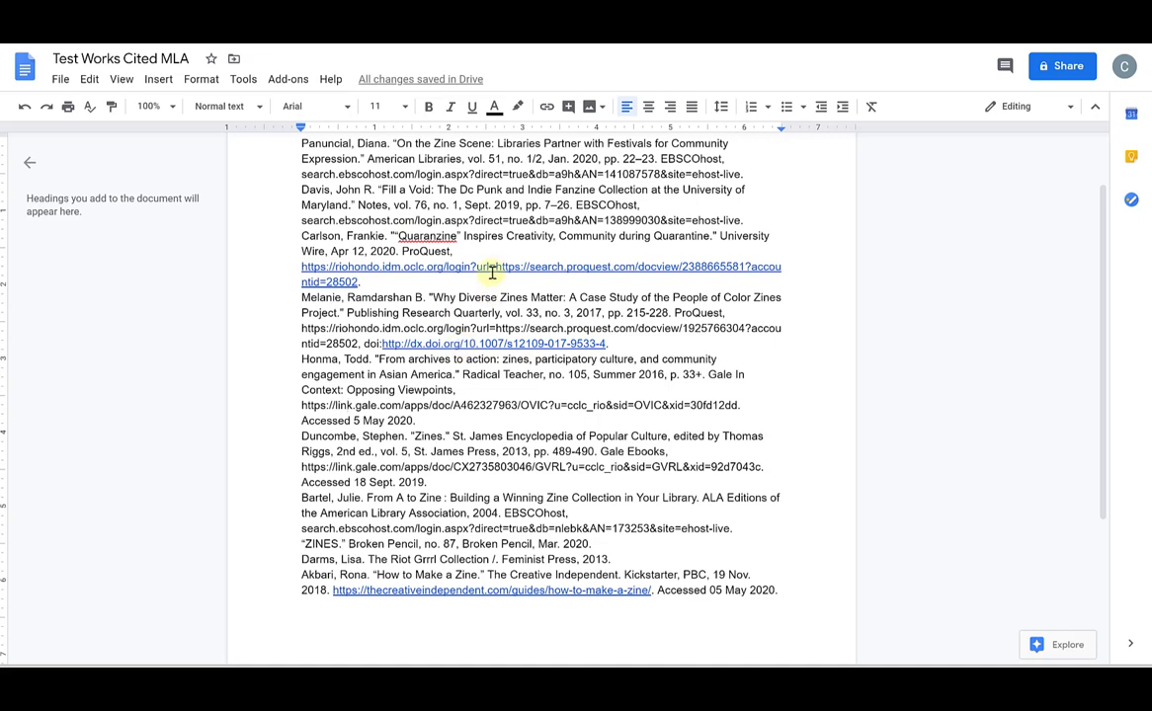
pyautogui.click(491, 267)
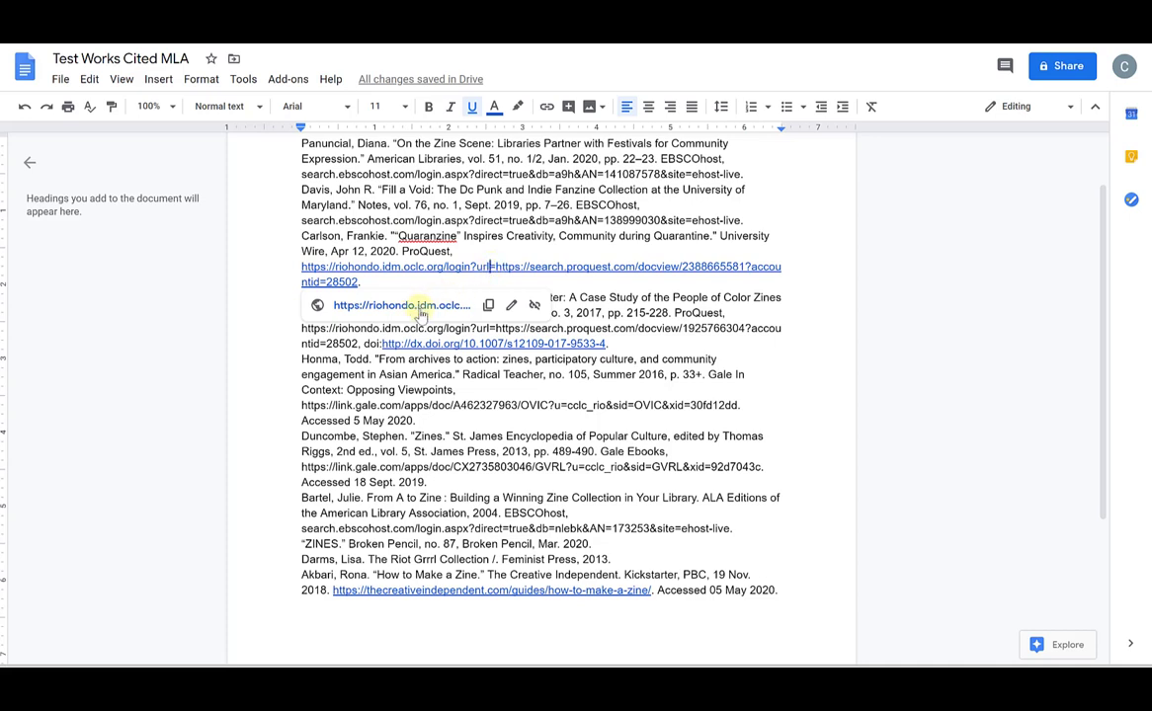
pyautogui.moveTo(346, 304)
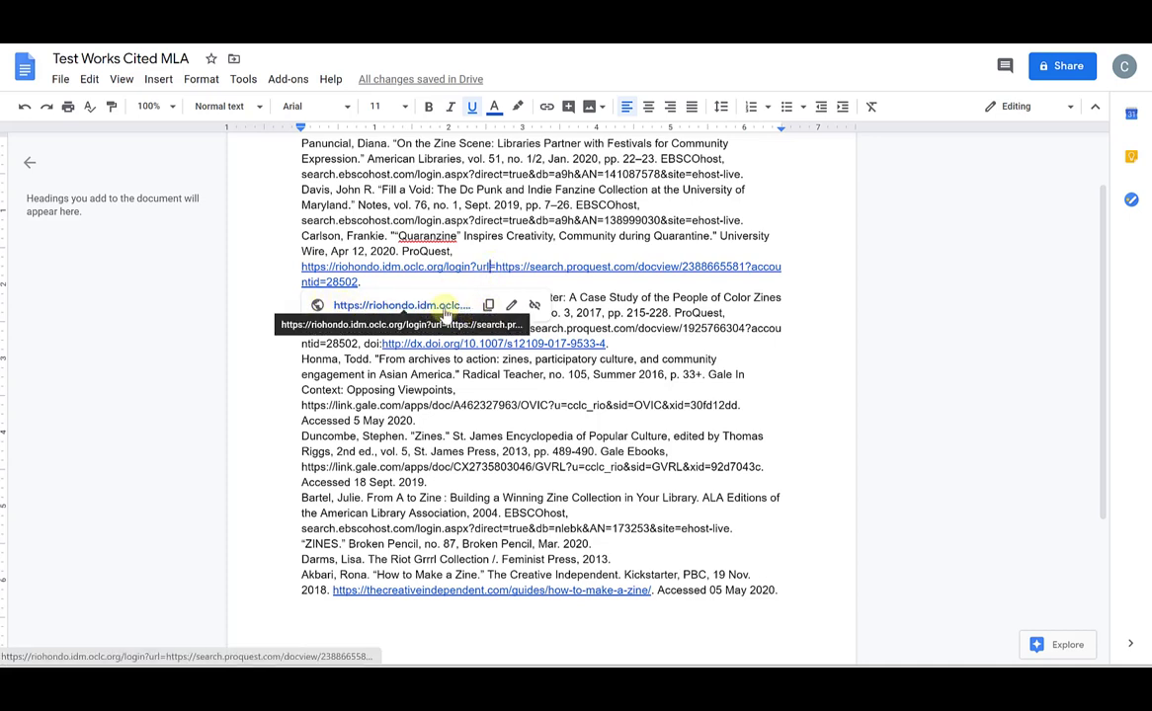
pyautogui.moveTo(534, 304)
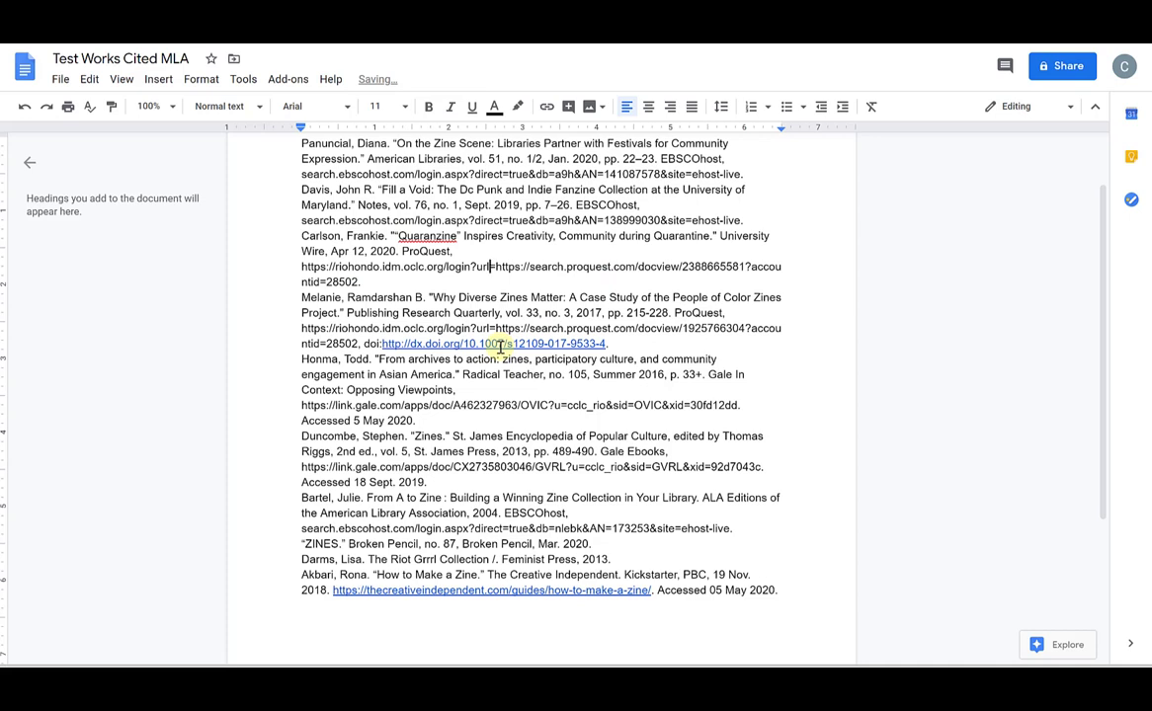
# Step: Unlink the Carlson, Melanie and Akbari URLs so they appear as plain text
pyautogui.click(493, 344)
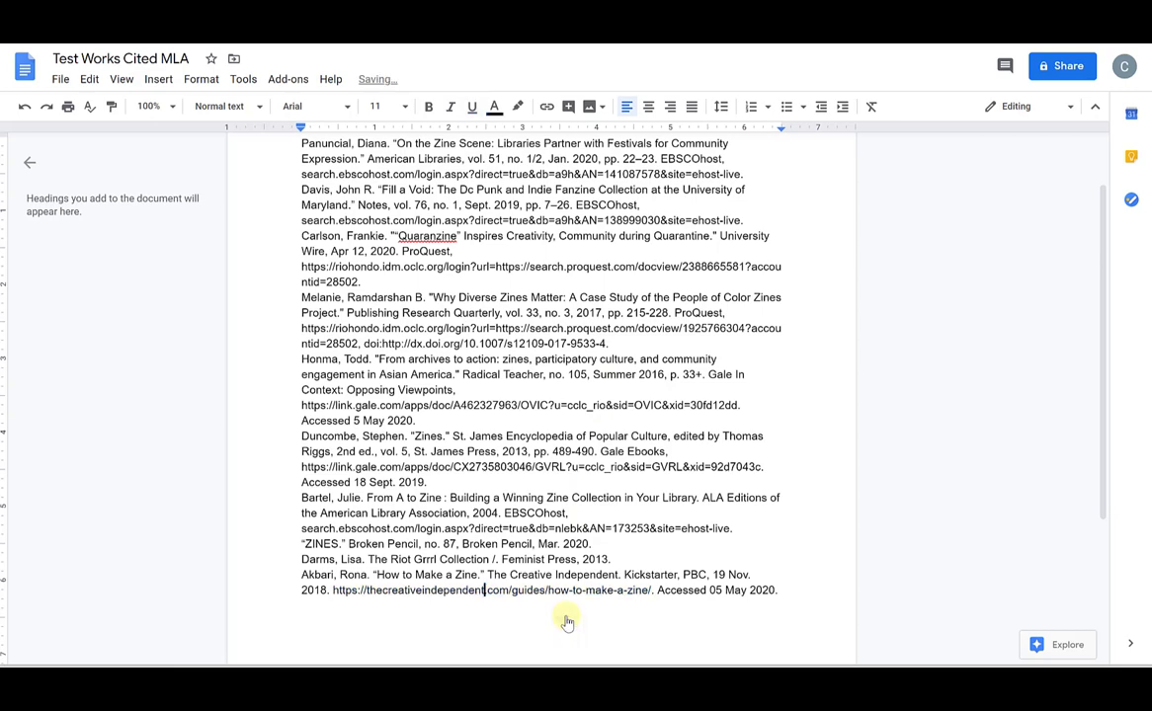
pyautogui.scroll(-3)
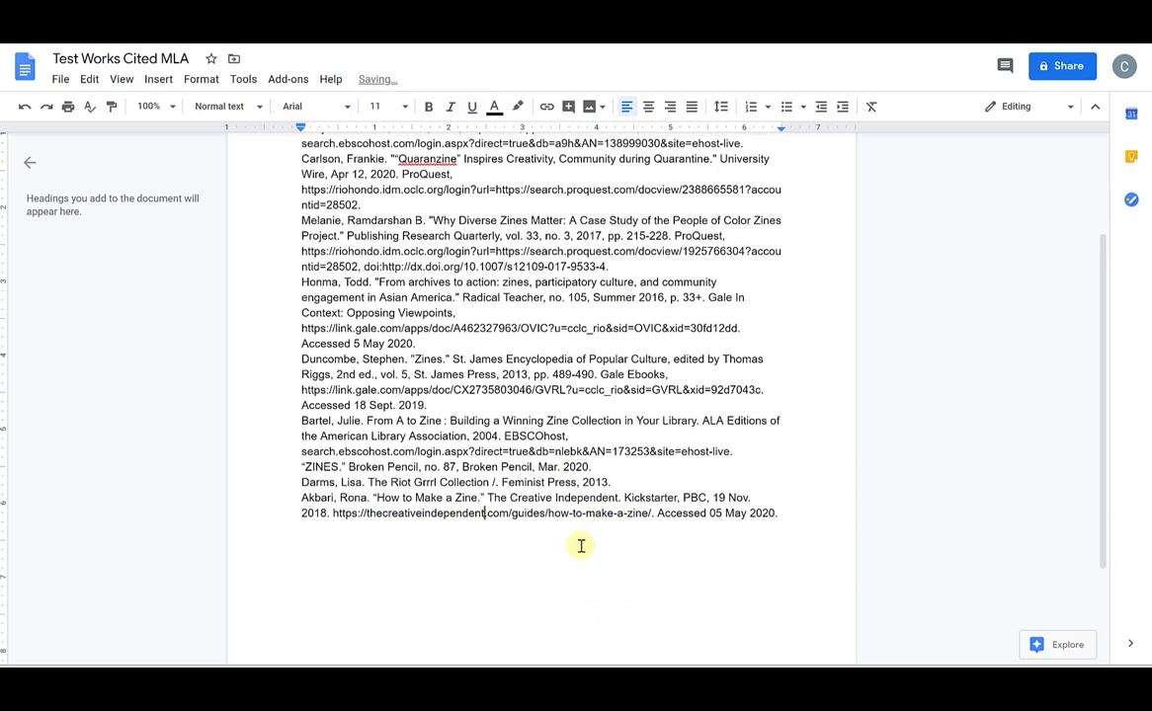
pyautogui.scroll(3)
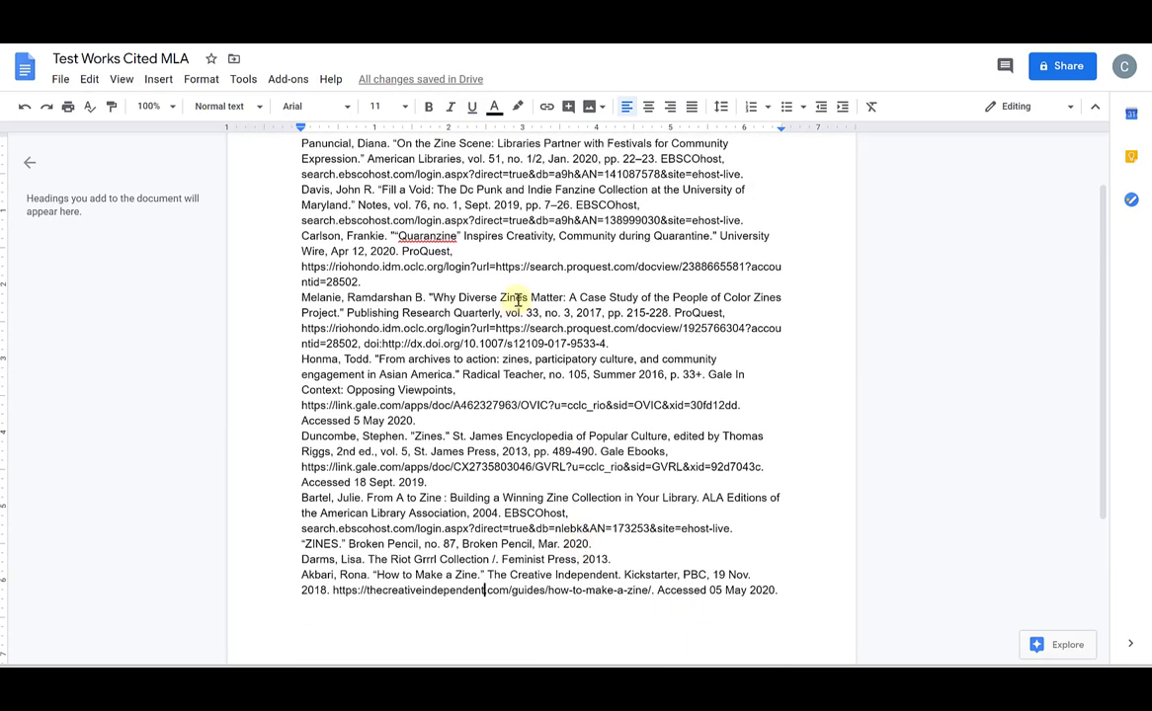
pyautogui.moveTo(731, 514)
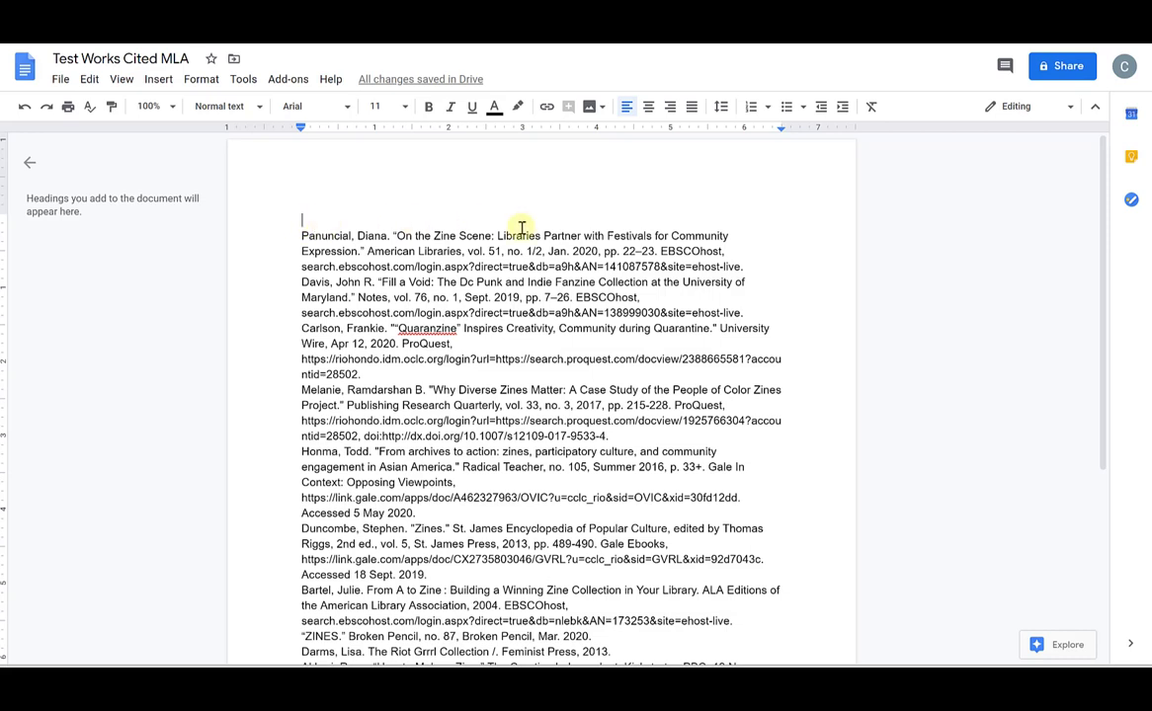
pyautogui.moveTo(498, 218)
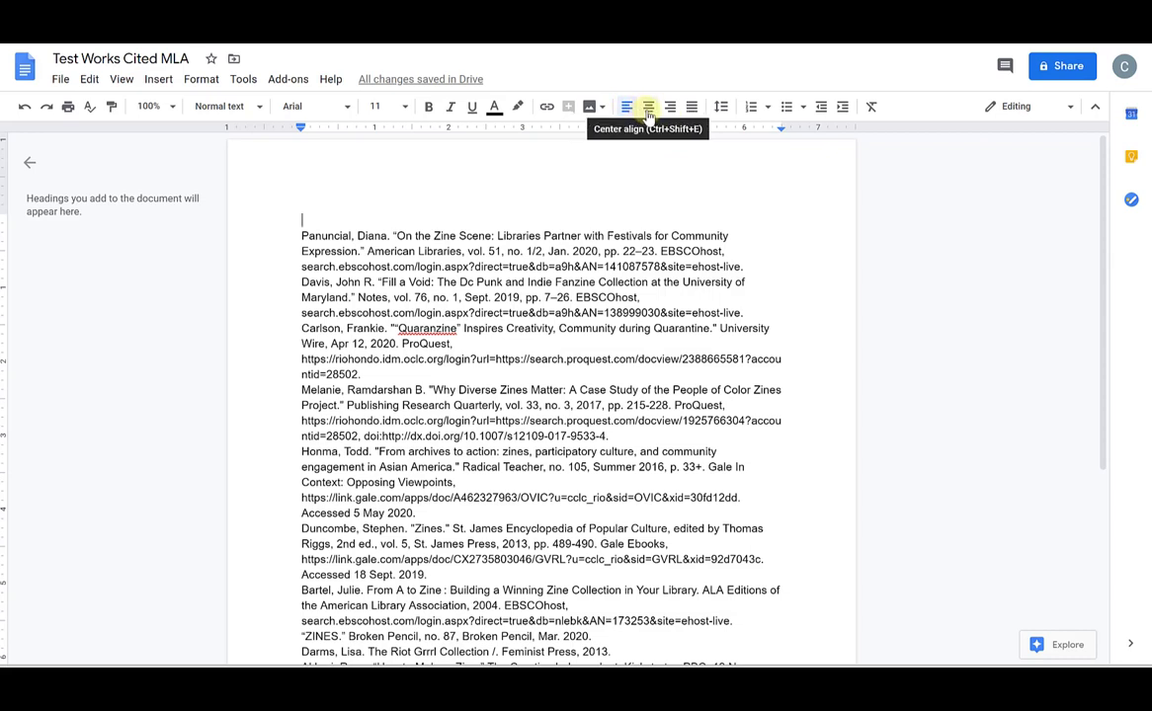
pyautogui.moveTo(626, 105)
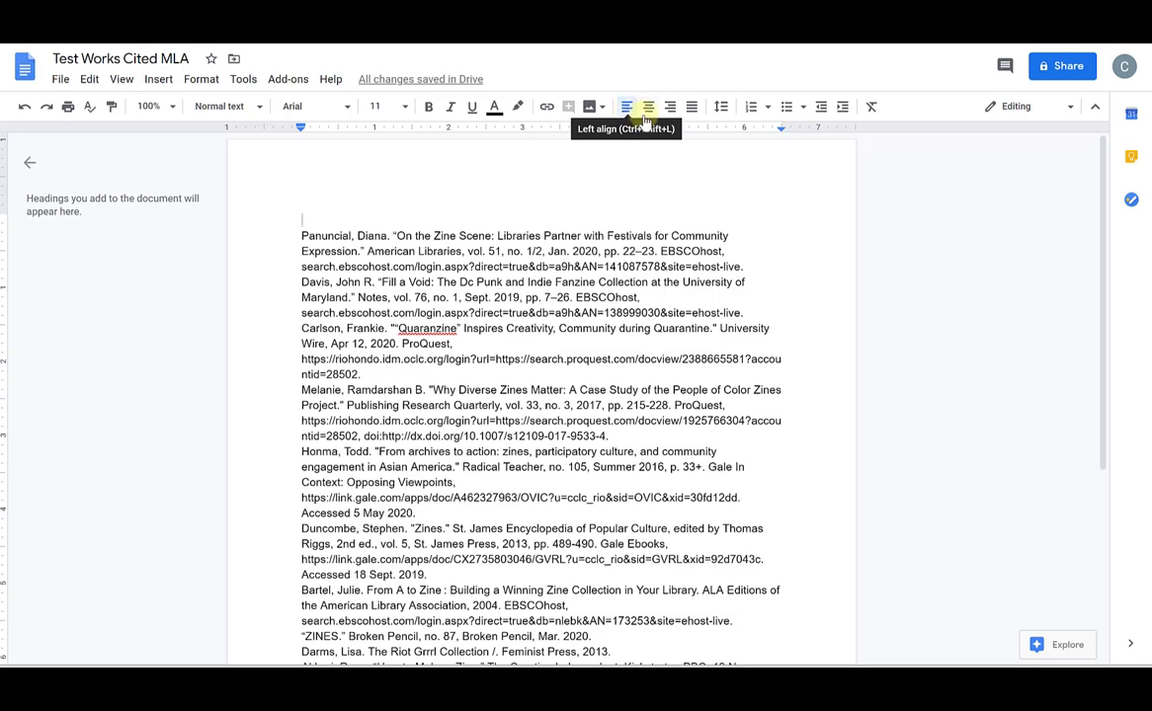
pyautogui.moveTo(670, 107)
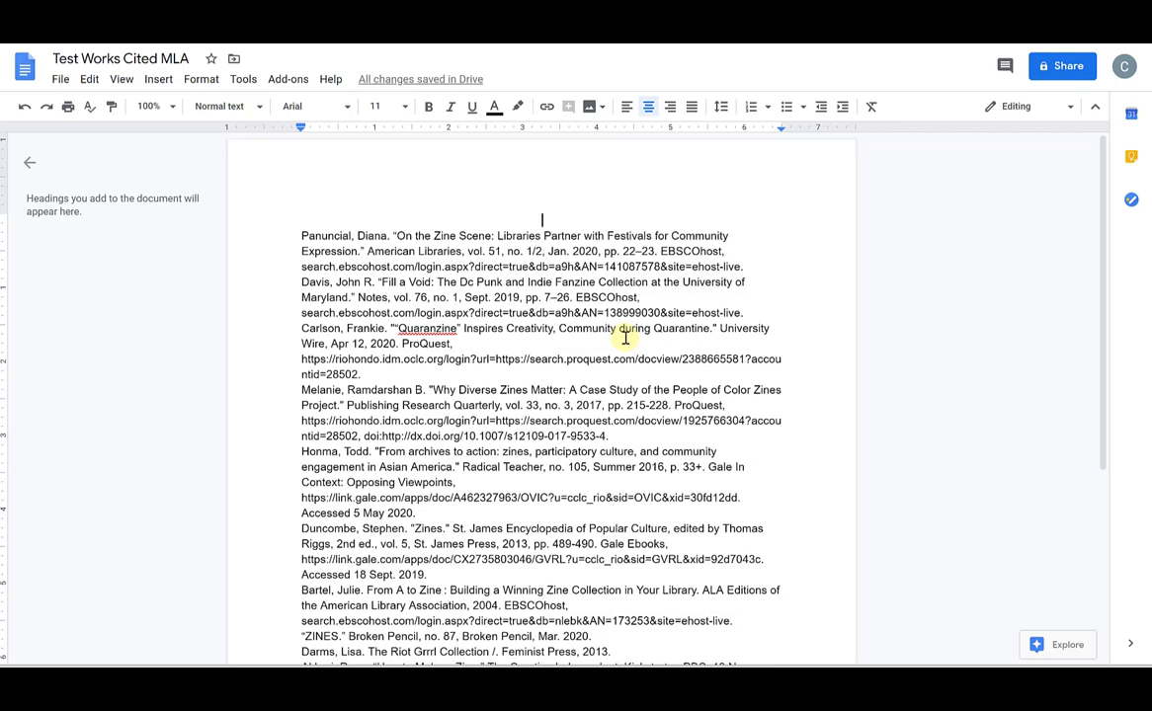
# Step: Type a centered 'Works Cited' heading on the first line
pyautogui.write('Wor')
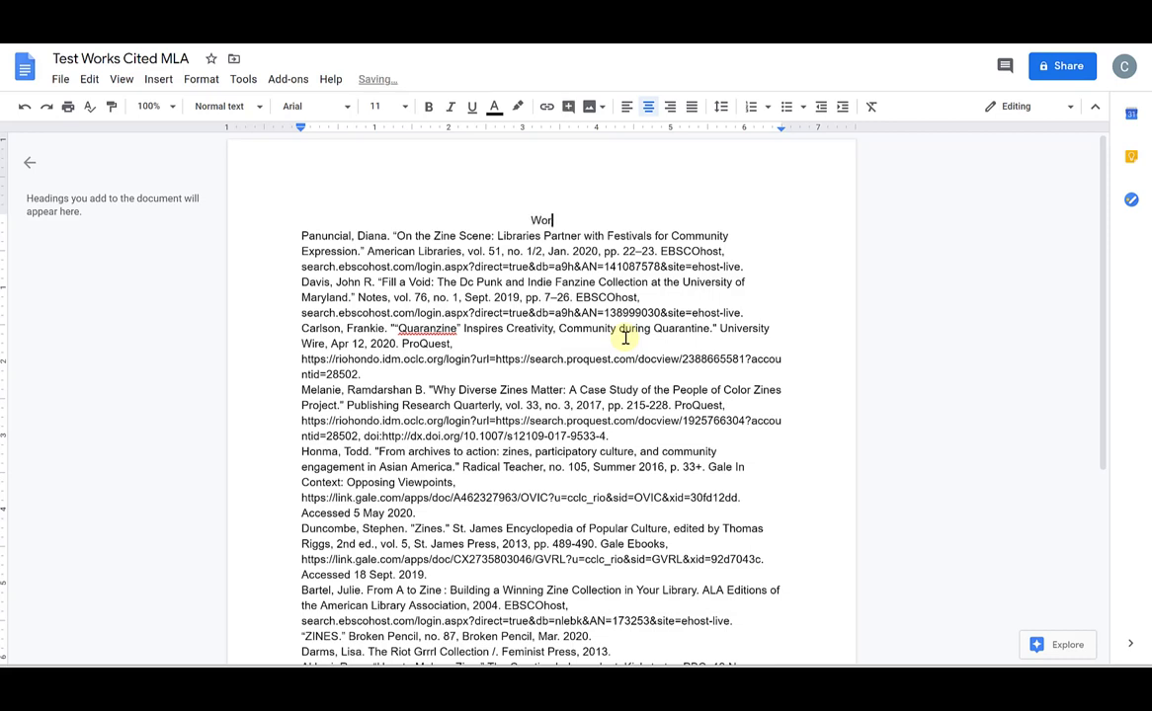
pyautogui.write('ks Cited')
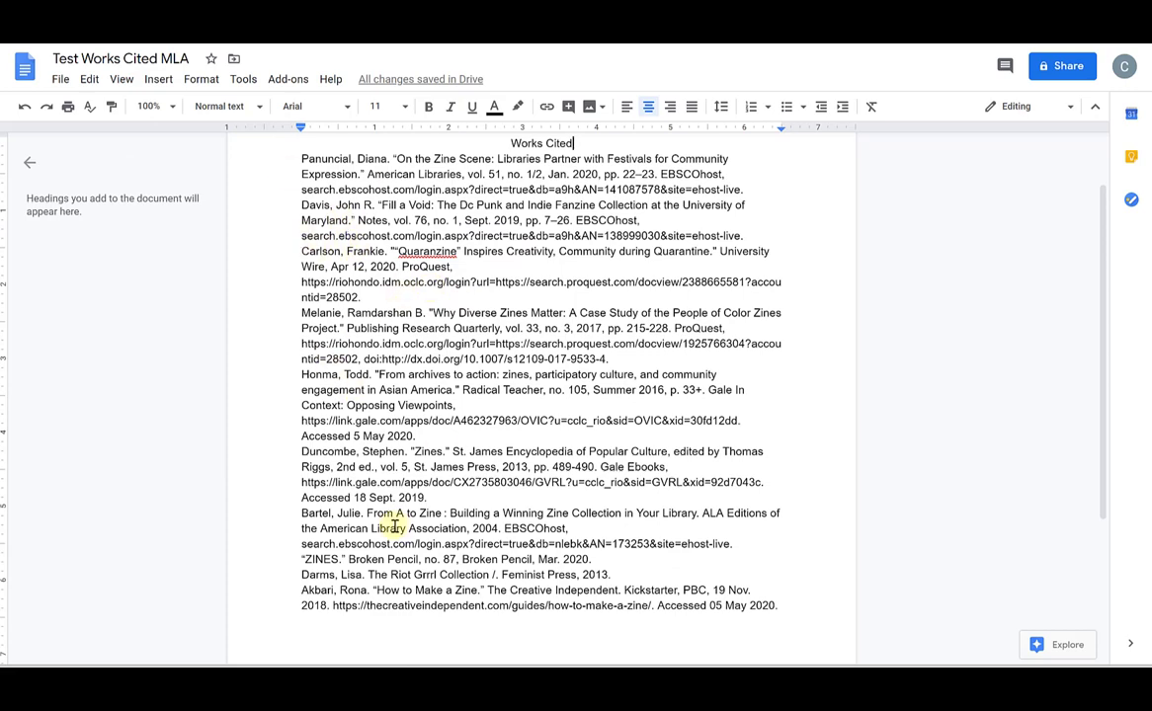
pyautogui.scroll(3)
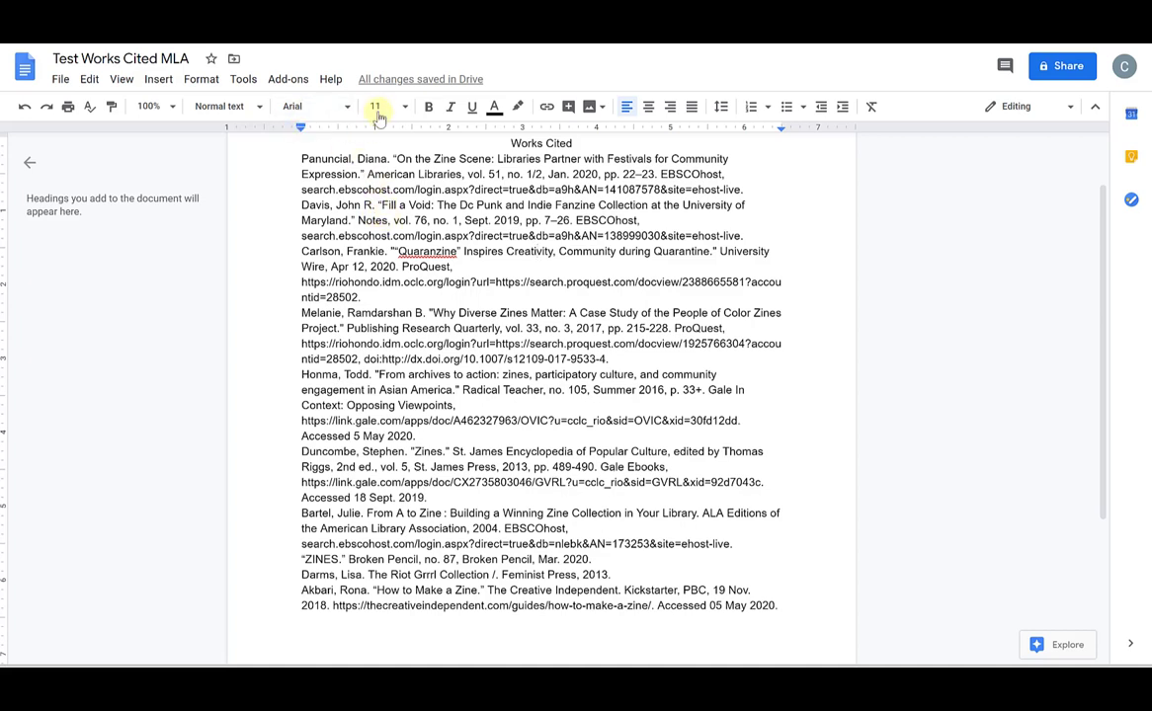
pyautogui.moveTo(374, 106)
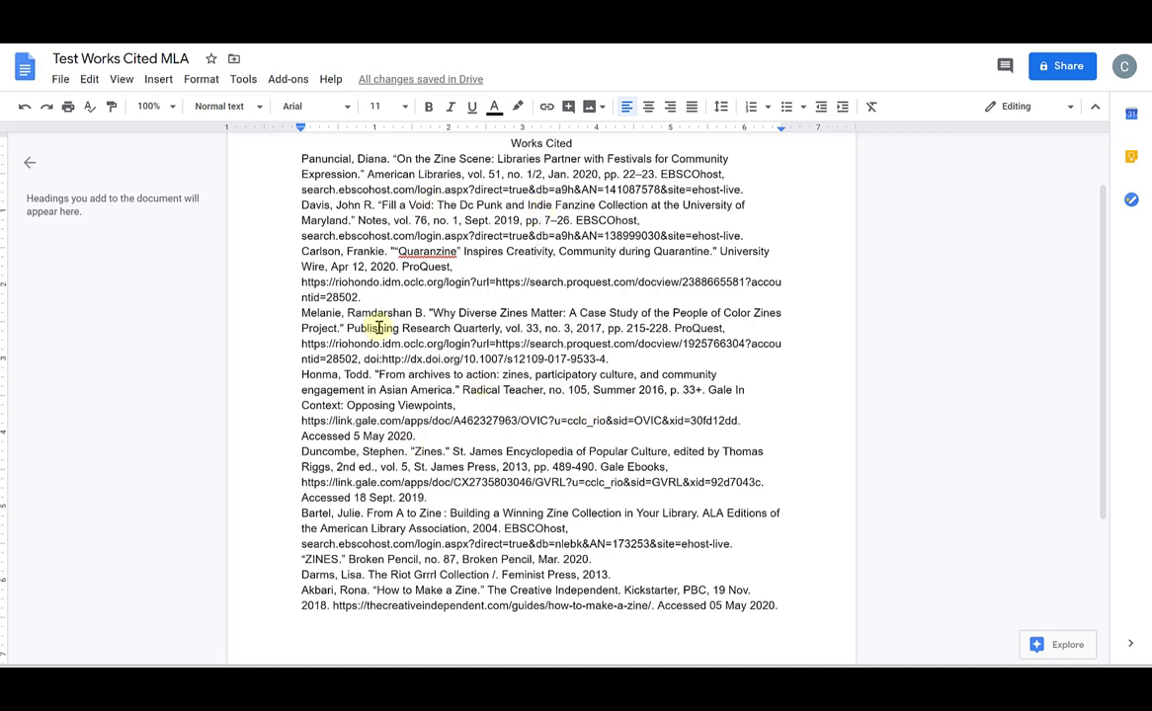
# Step: Set all text, heading included, to Times New Roman at 12 pt
pyautogui.scroll(3)
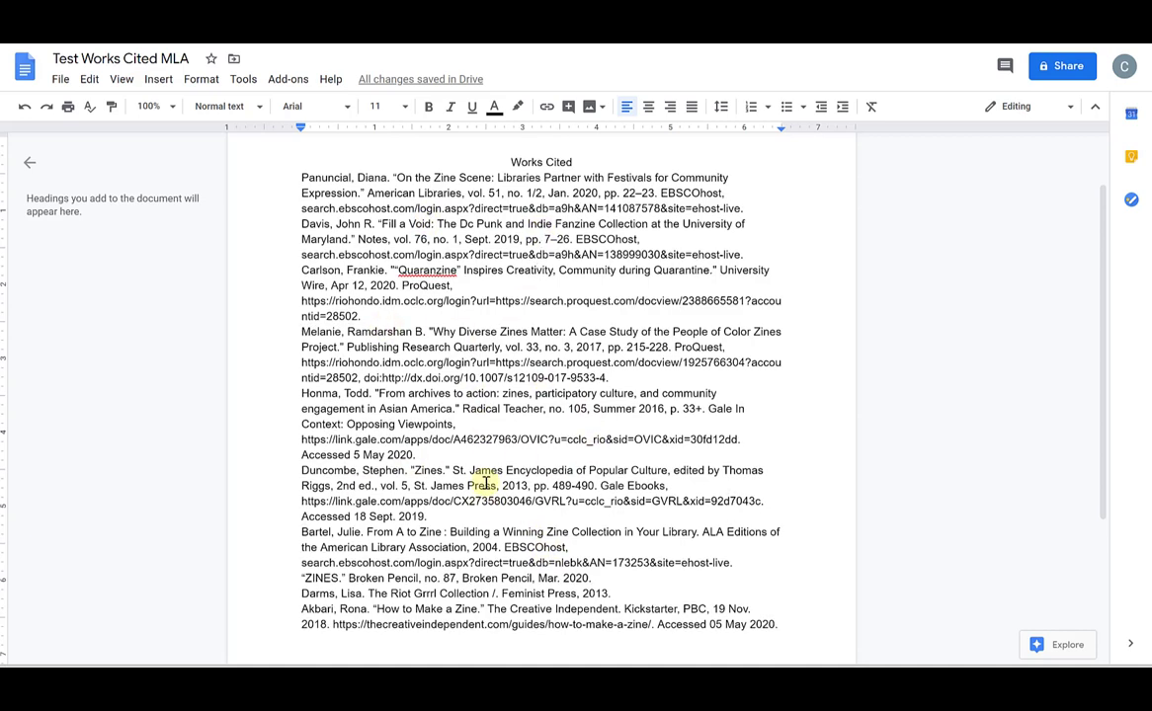
pyautogui.scroll(3)
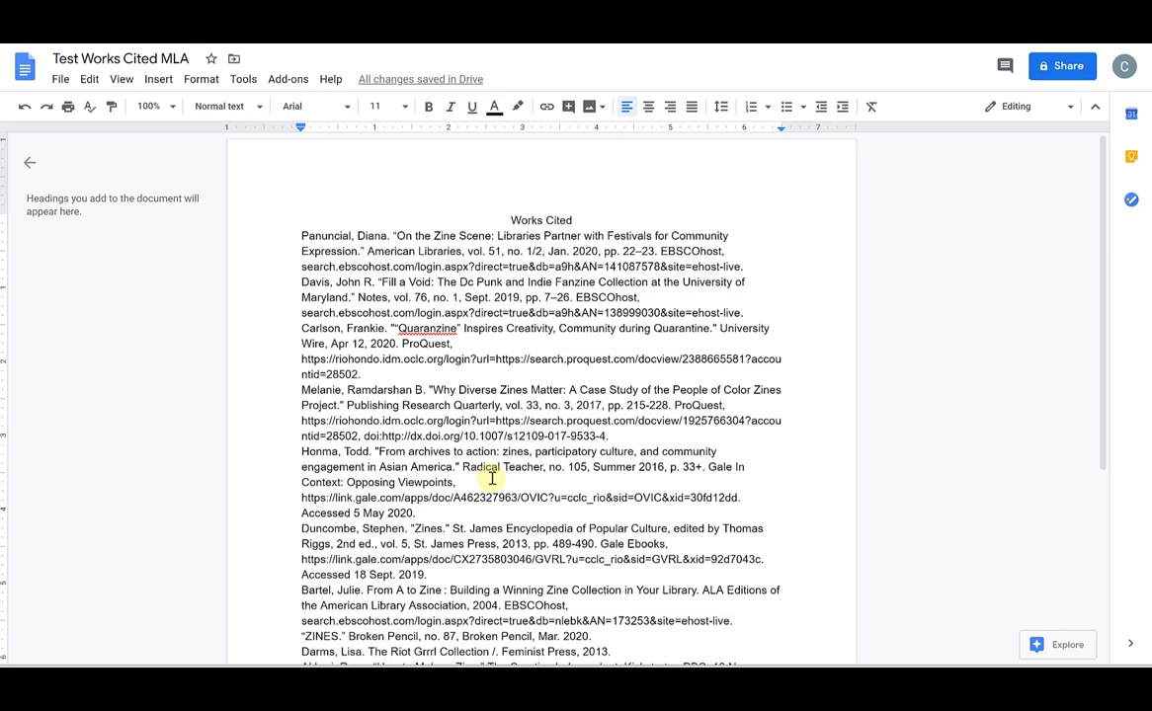
pyautogui.press('ctrl+a')
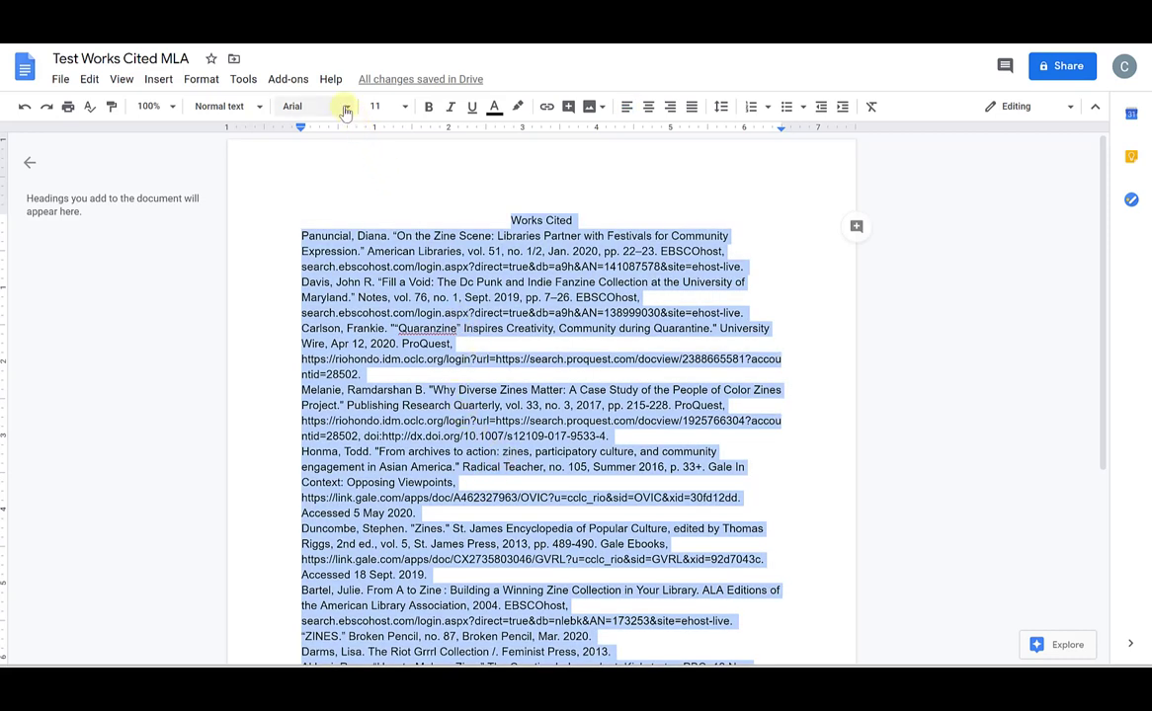
pyautogui.click(316, 106)
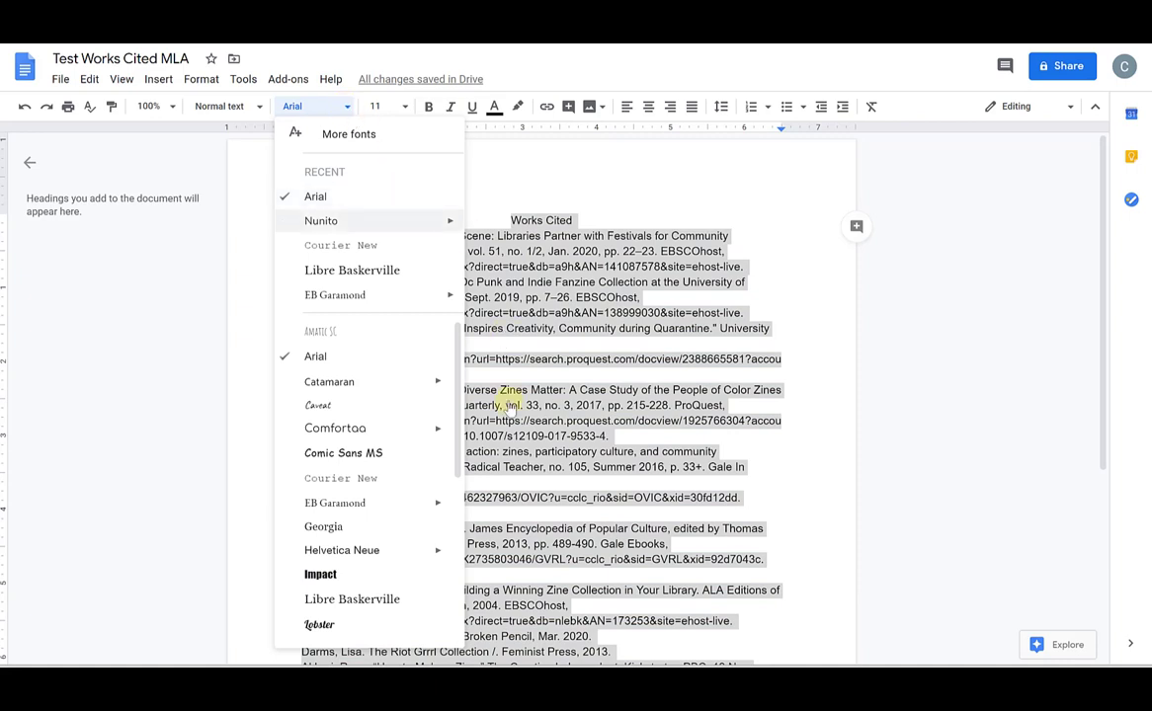
pyautogui.scroll(-3)
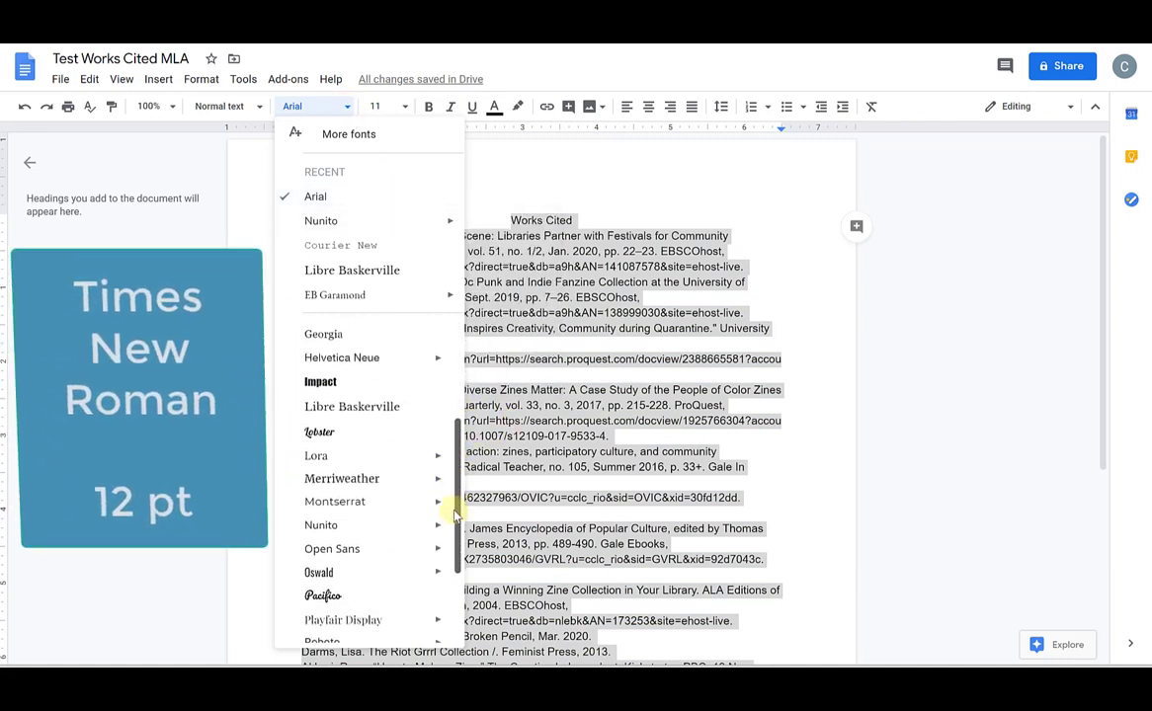
pyautogui.scroll(-3)
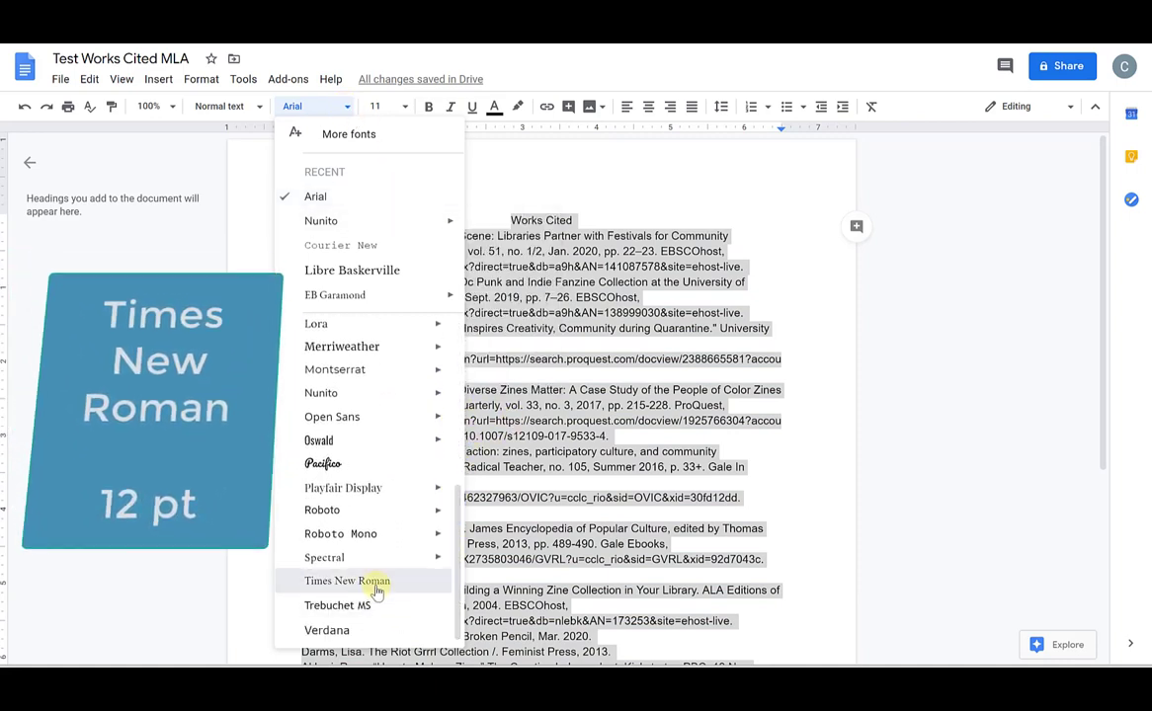
pyautogui.click(347, 581)
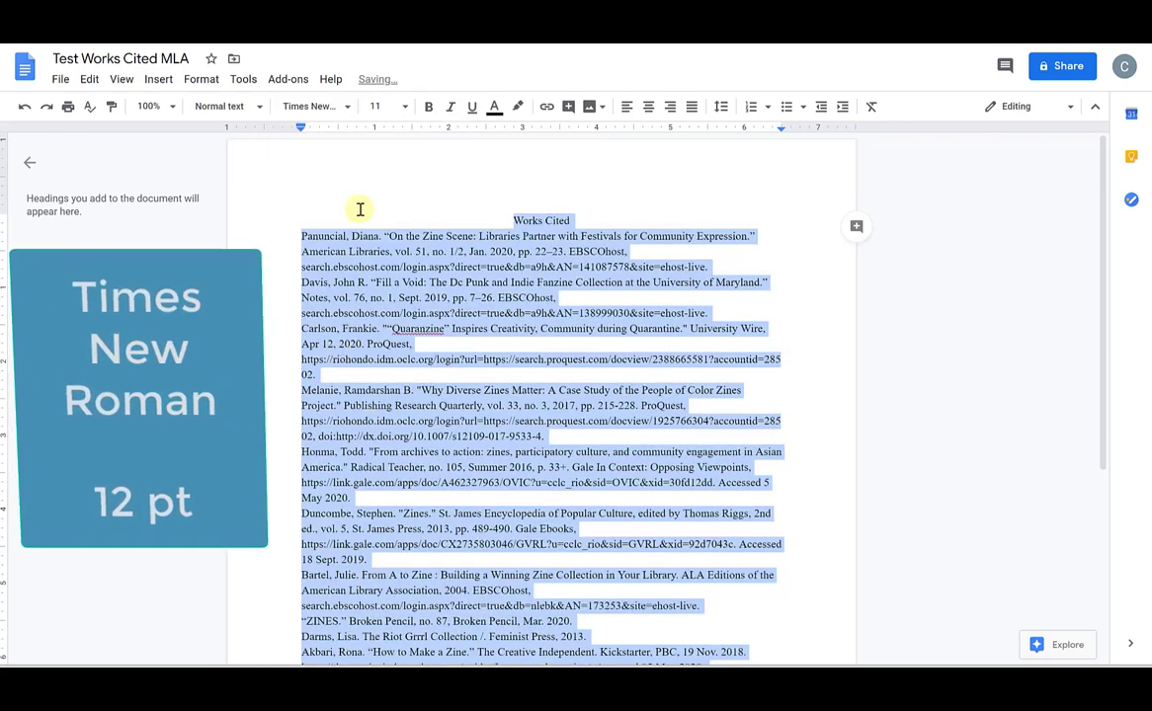
pyautogui.click(379, 106)
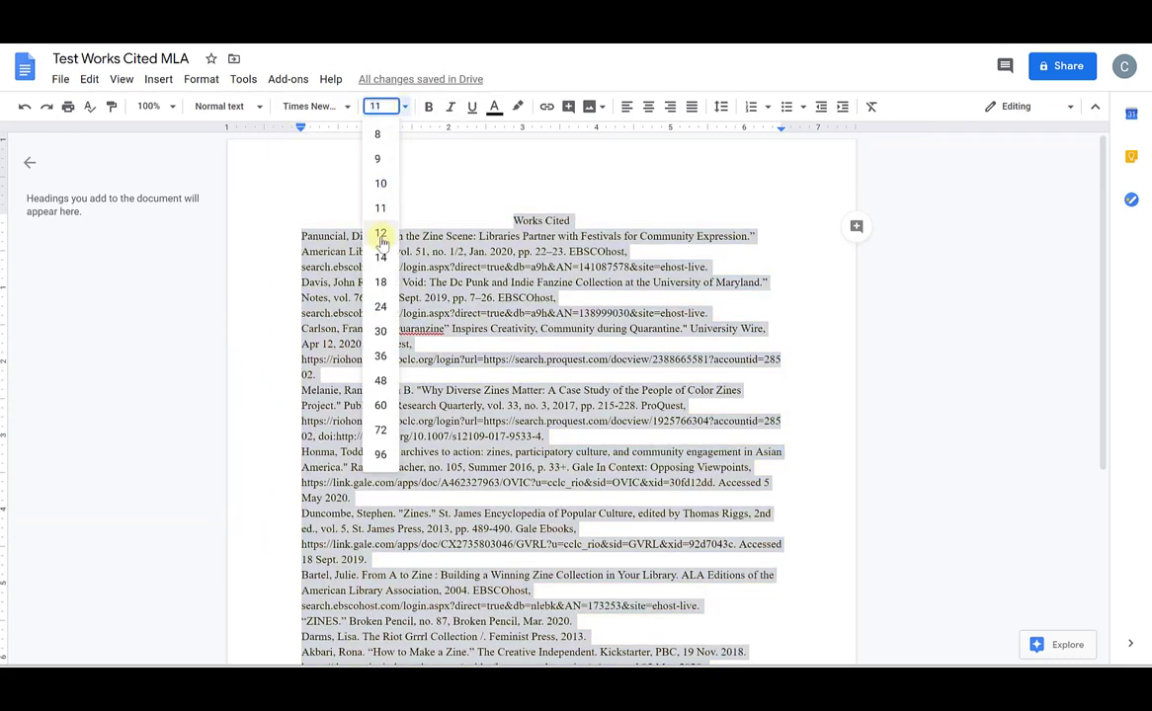
pyautogui.click(380, 232)
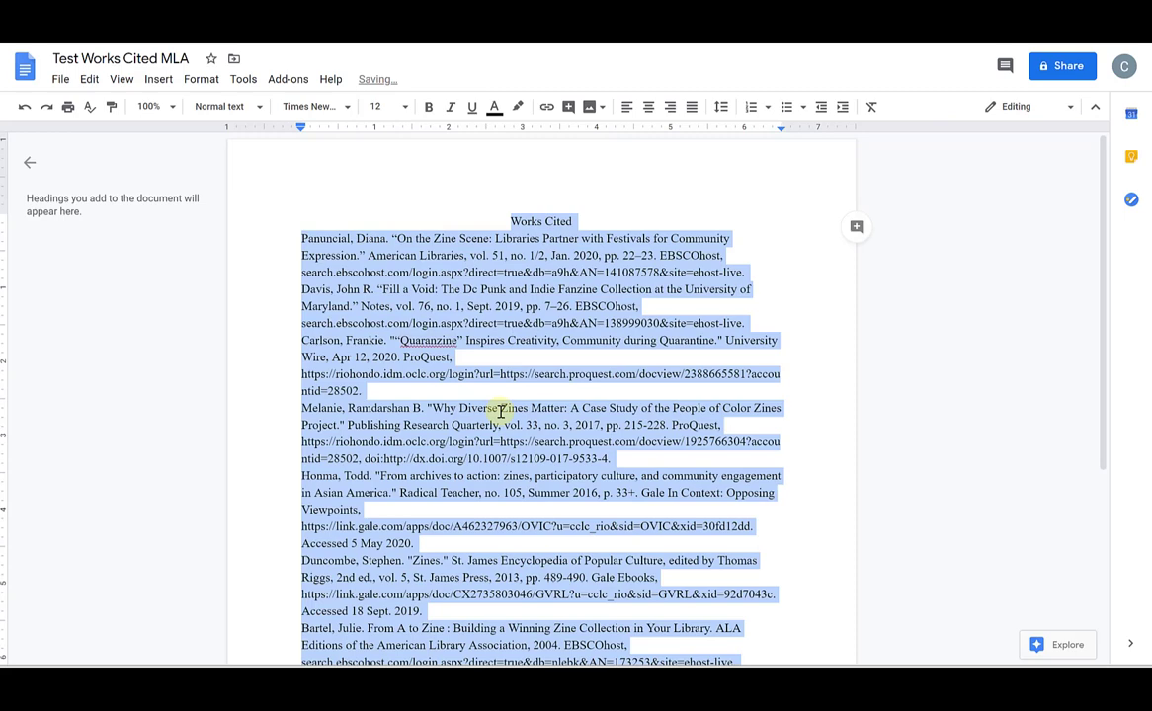
pyautogui.scroll(-3)
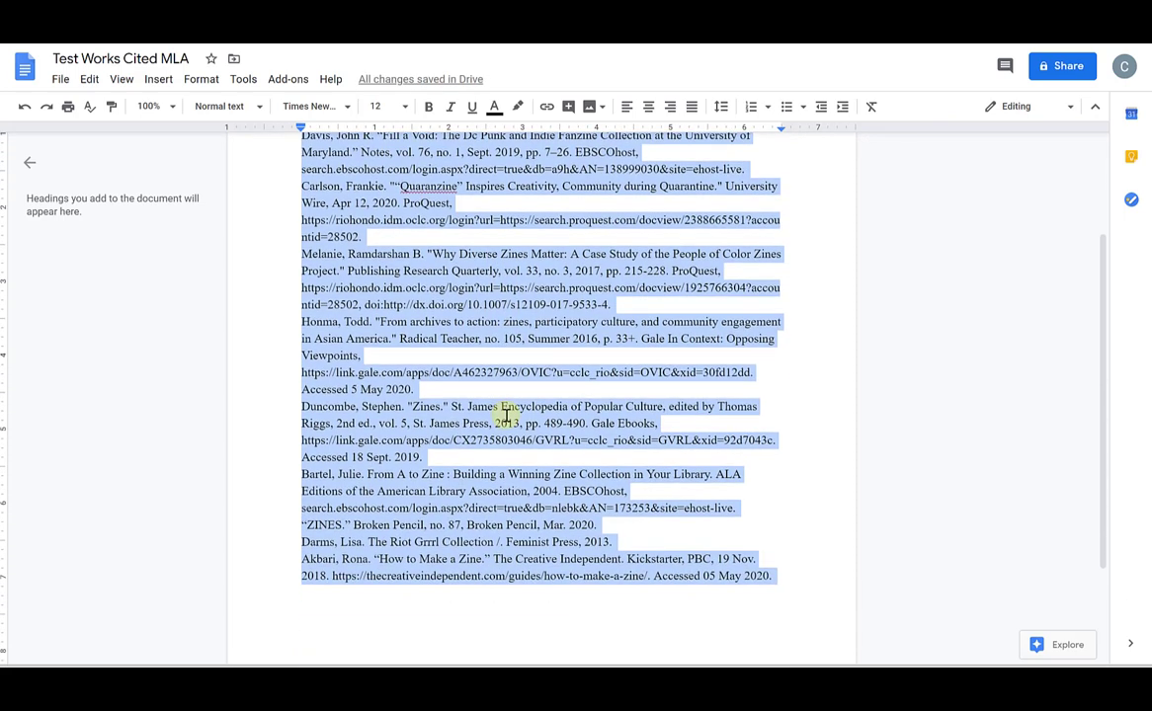
# Step: Apply Double line spacing to the heading and every citation
pyautogui.scroll(3)
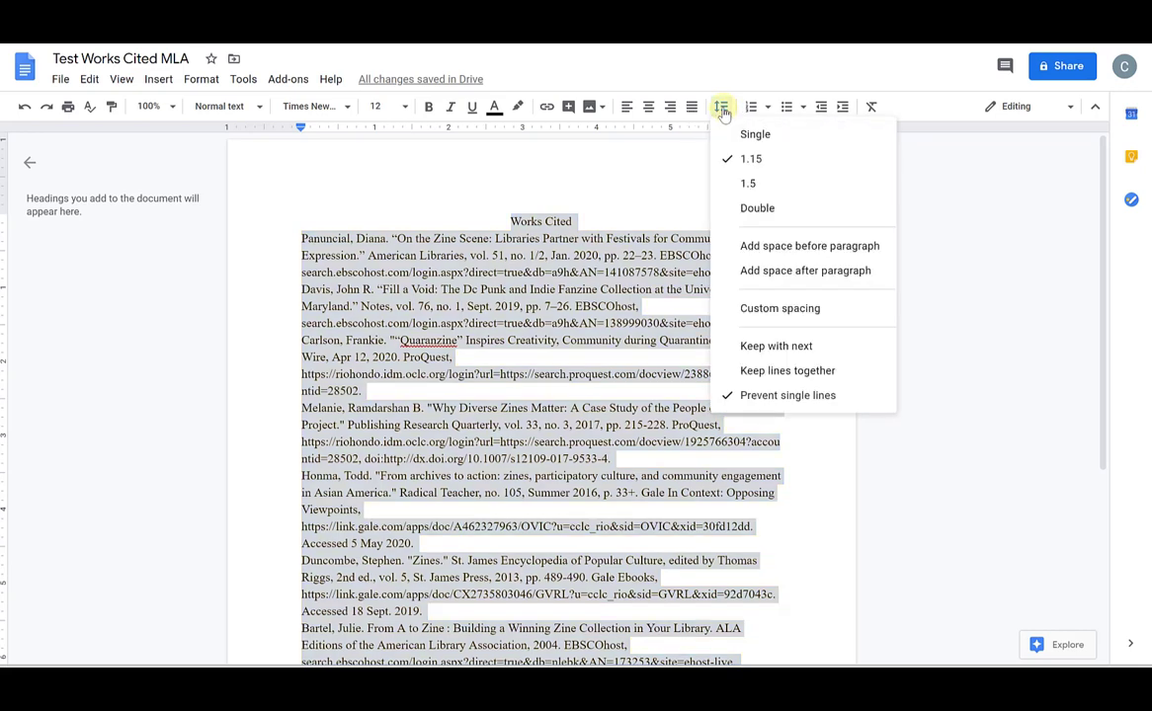
pyautogui.moveTo(751, 159)
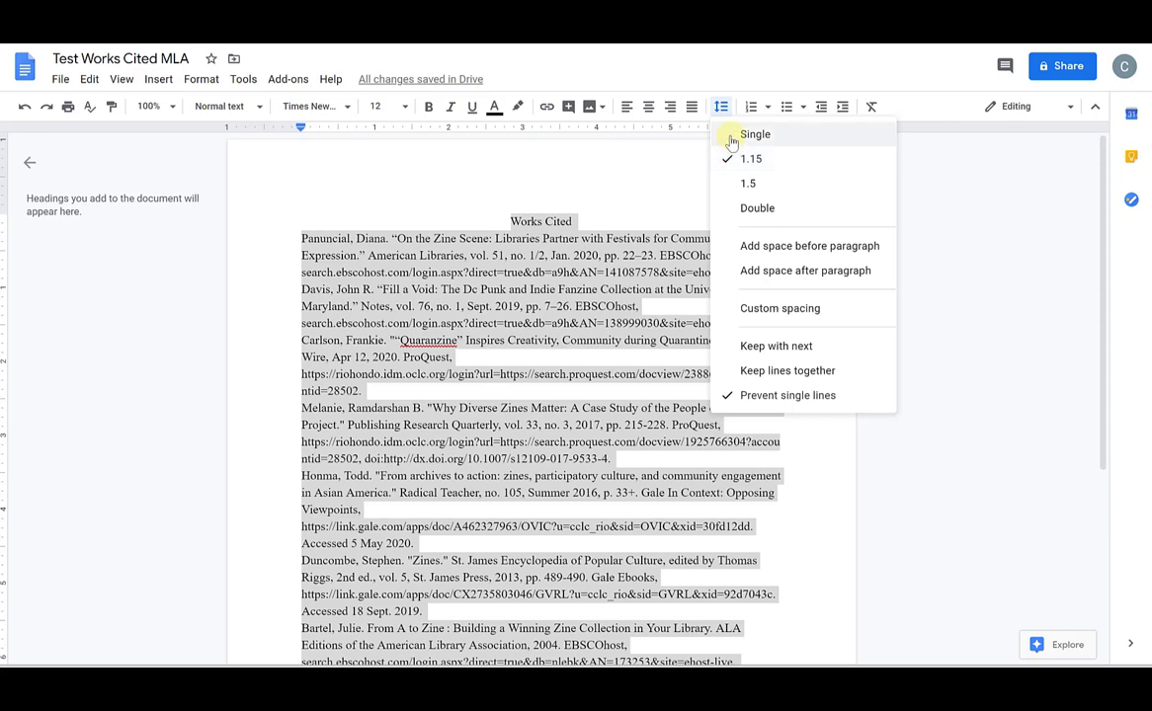
pyautogui.moveTo(748, 184)
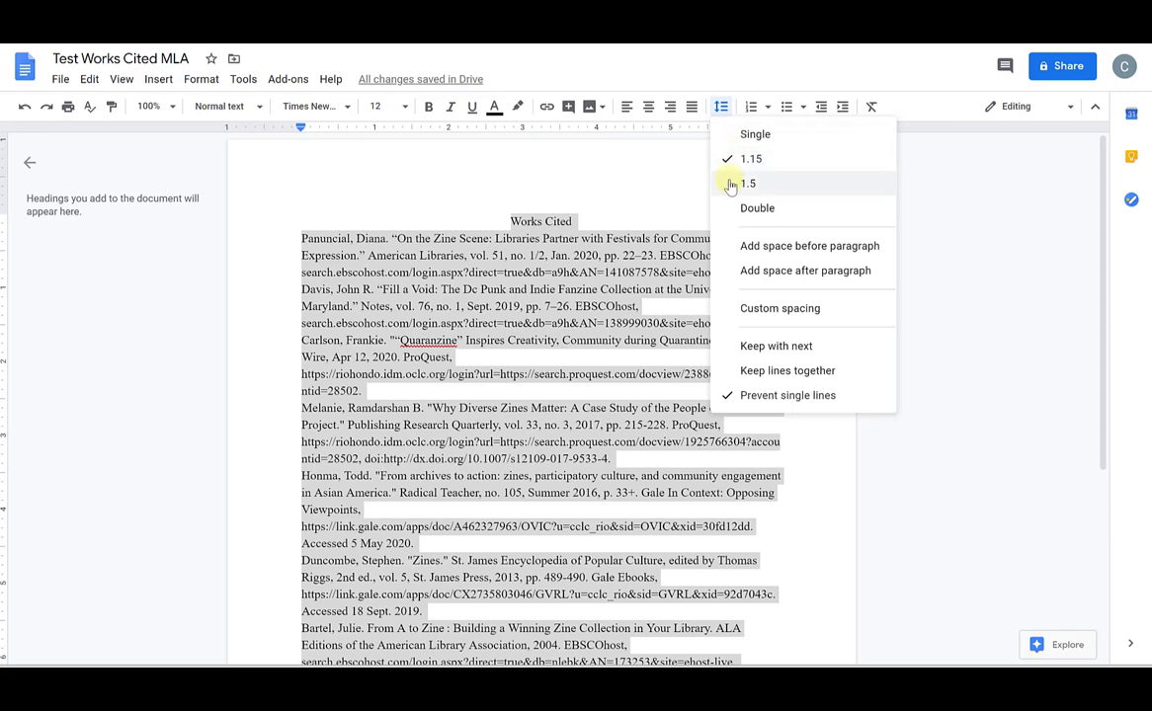
pyautogui.moveTo(731, 209)
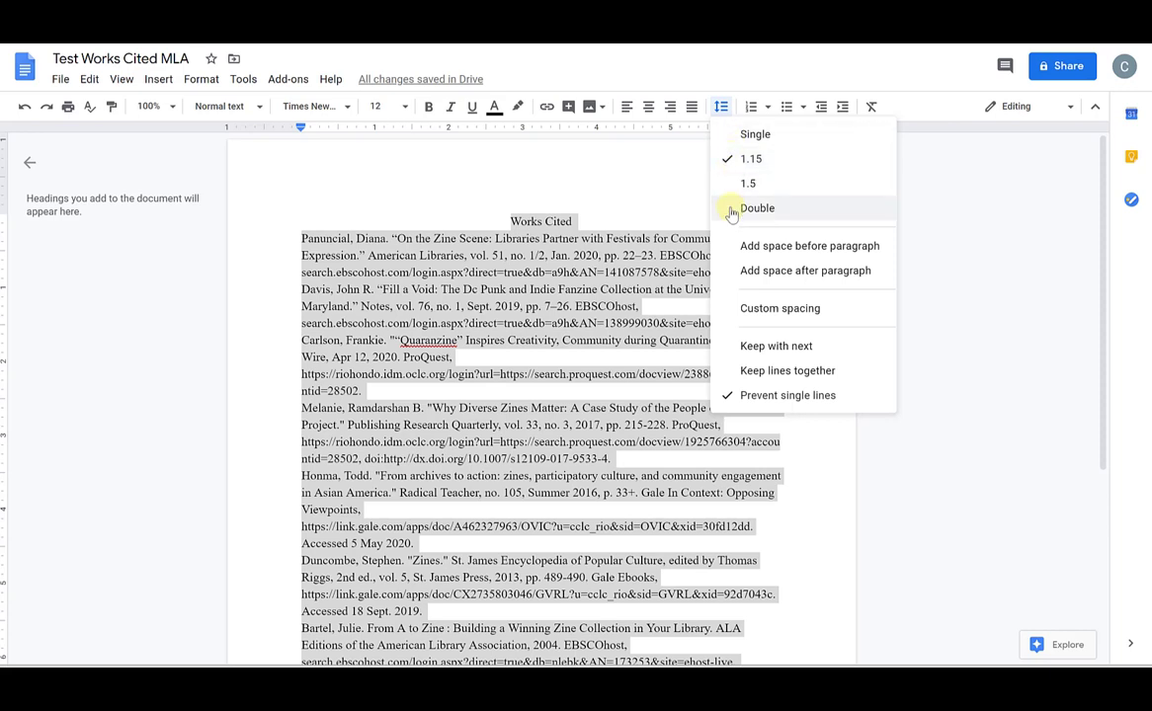
pyautogui.click(757, 208)
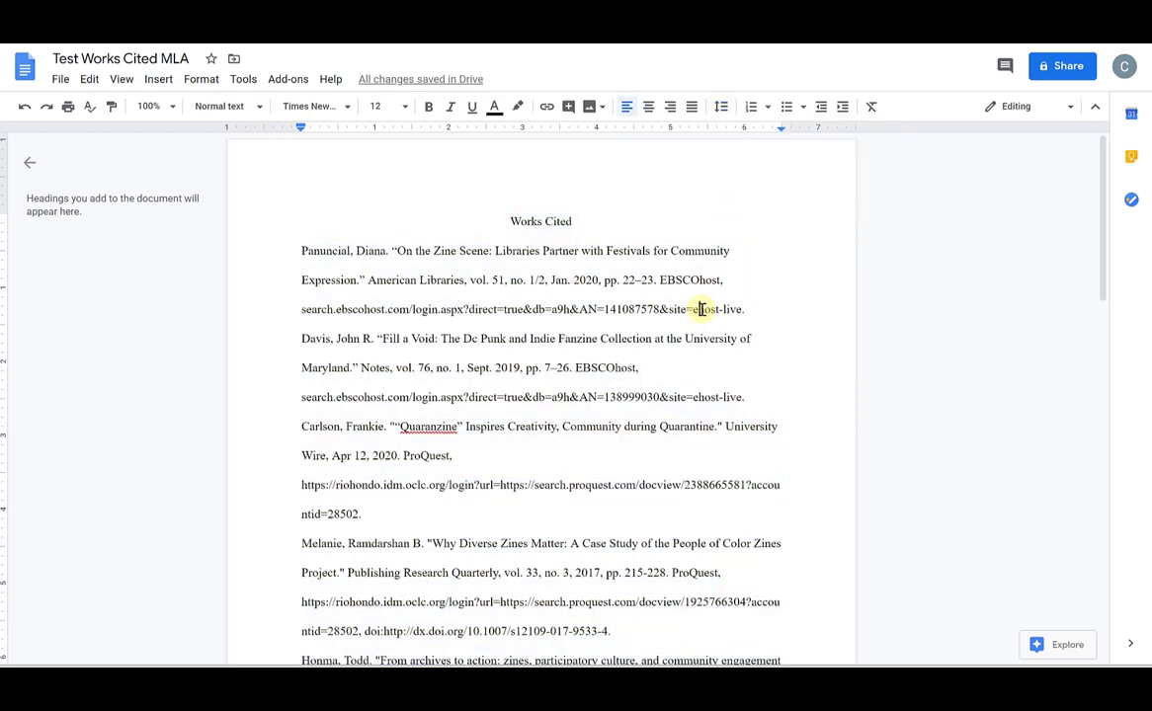
pyautogui.scroll(-3)
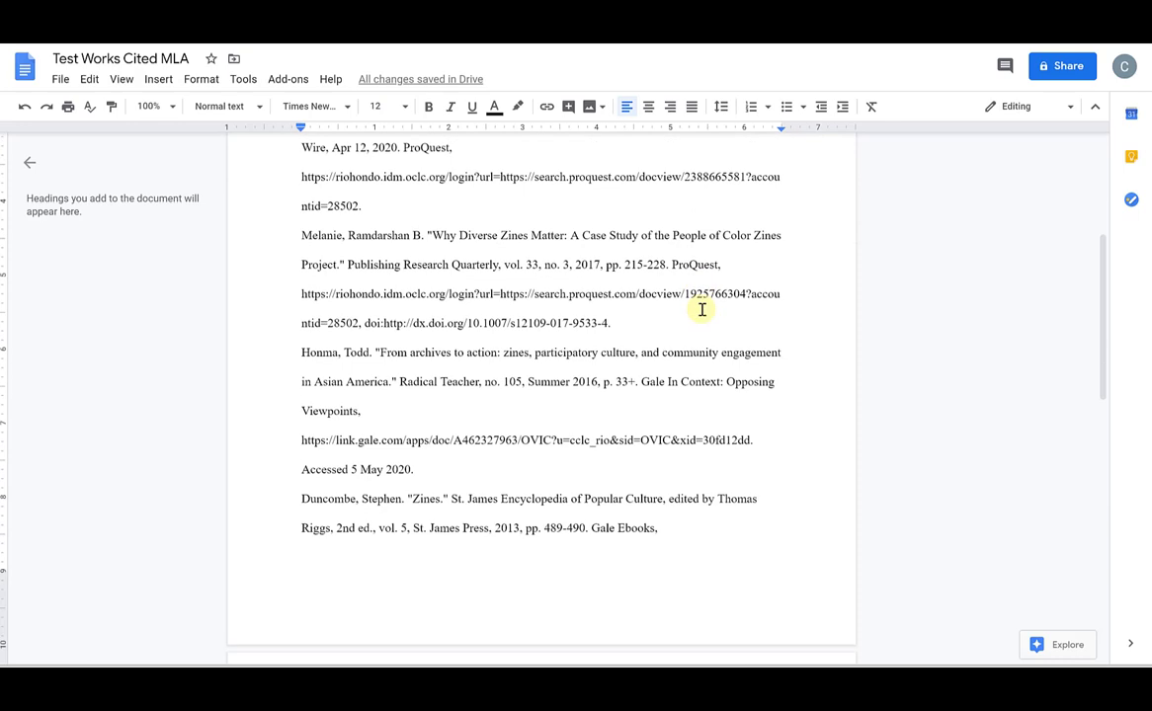
pyautogui.scroll(3)
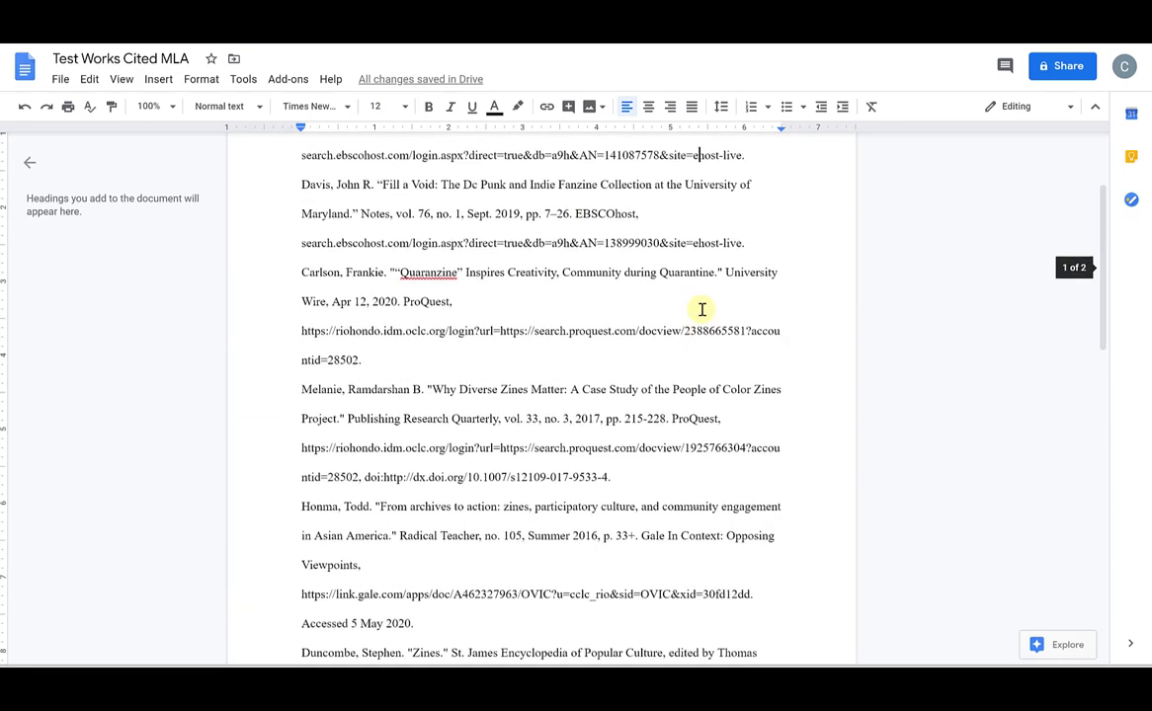
pyautogui.scroll(3)
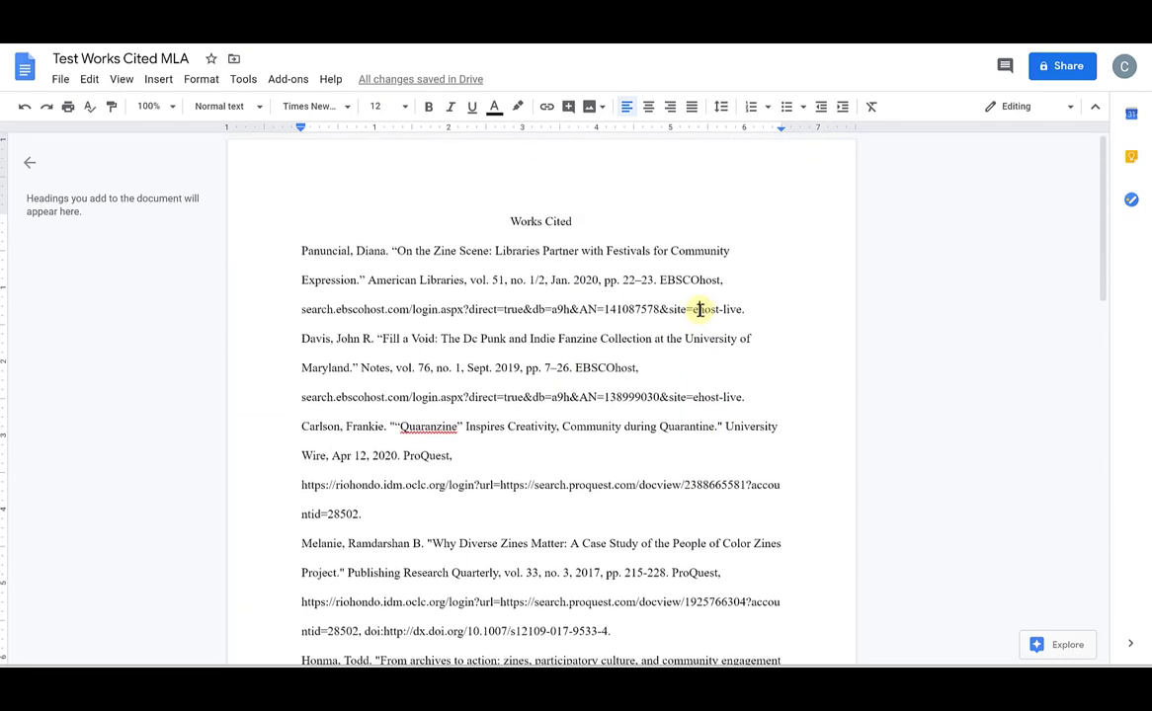